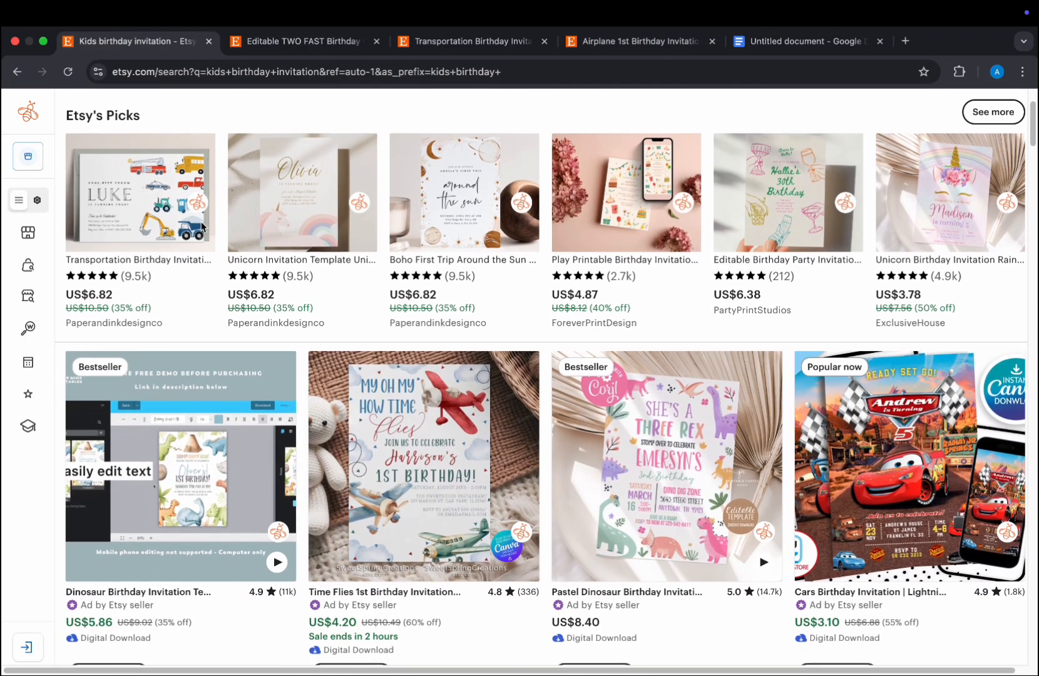
- Scroll down through the transportation invitation listing to review its images and details
scroll(down, 3)
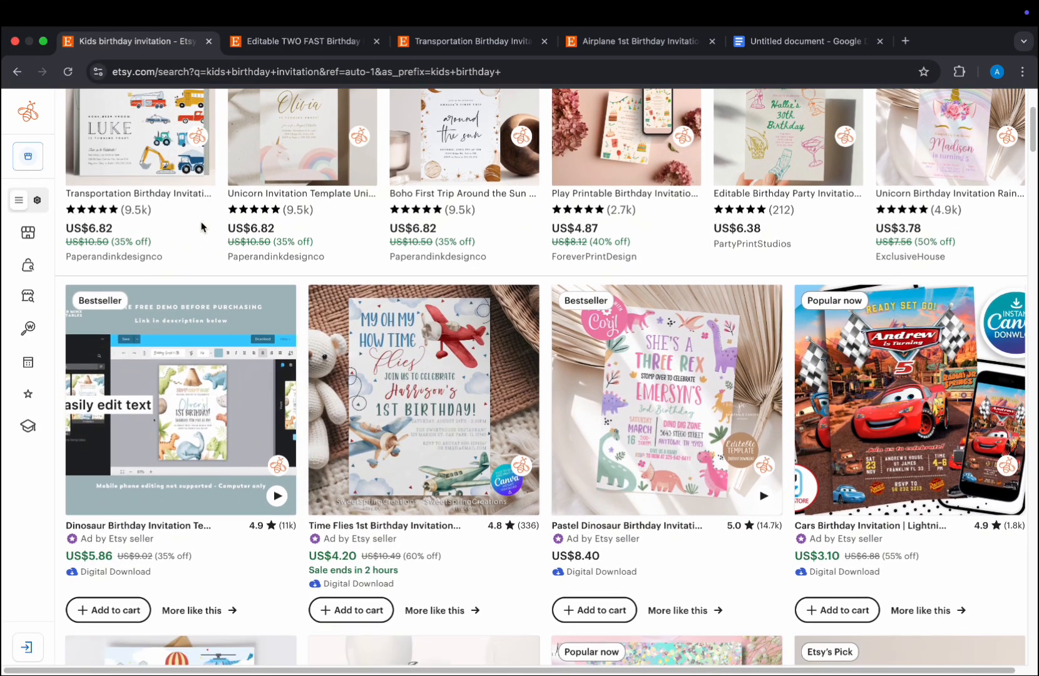
scroll(down, 3)
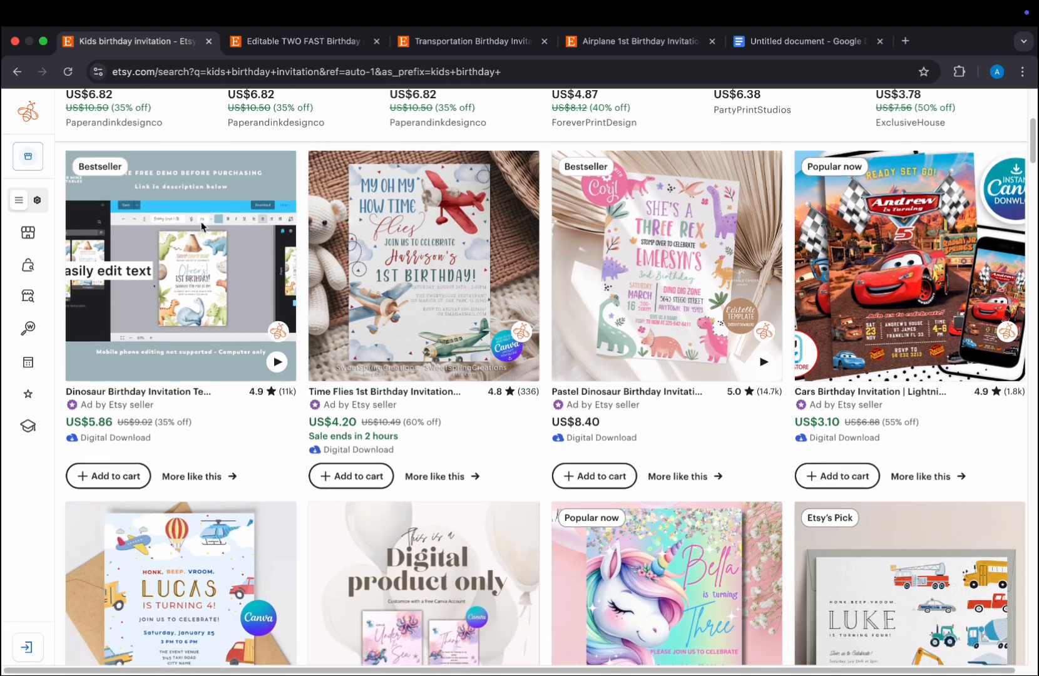
scroll(down, 3)
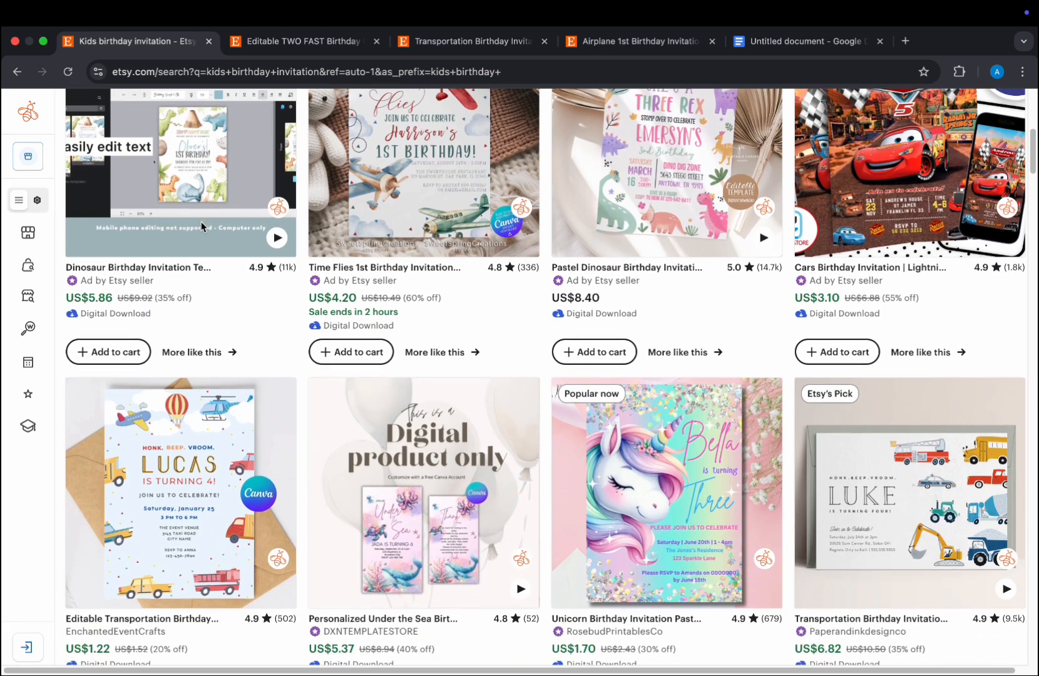
scroll(down, 3)
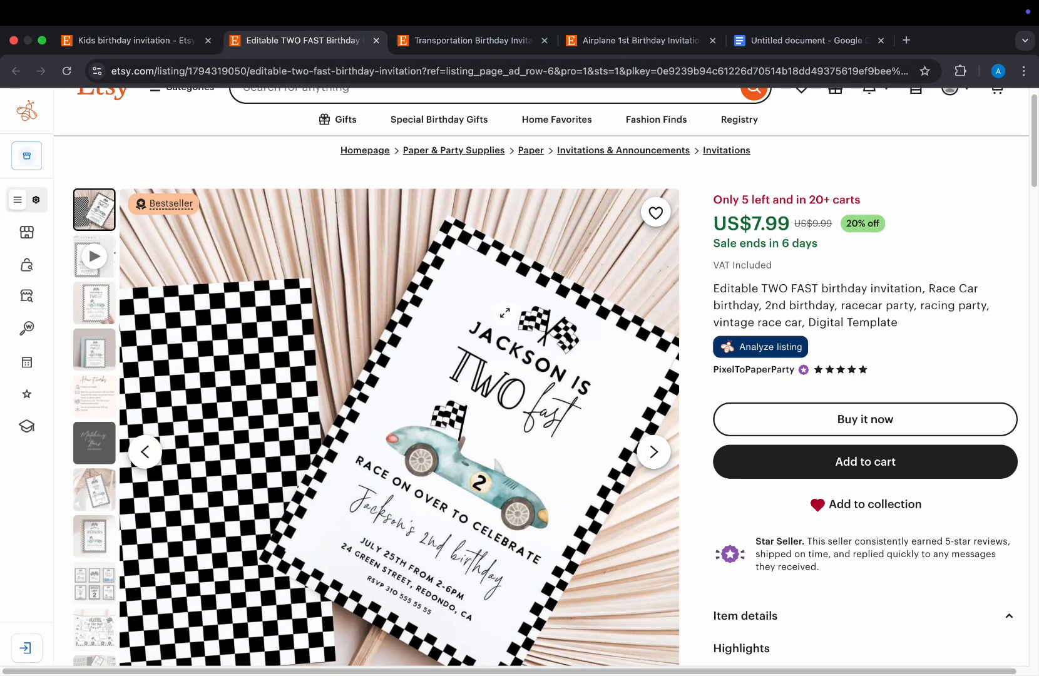
mouse_move(187, 215)
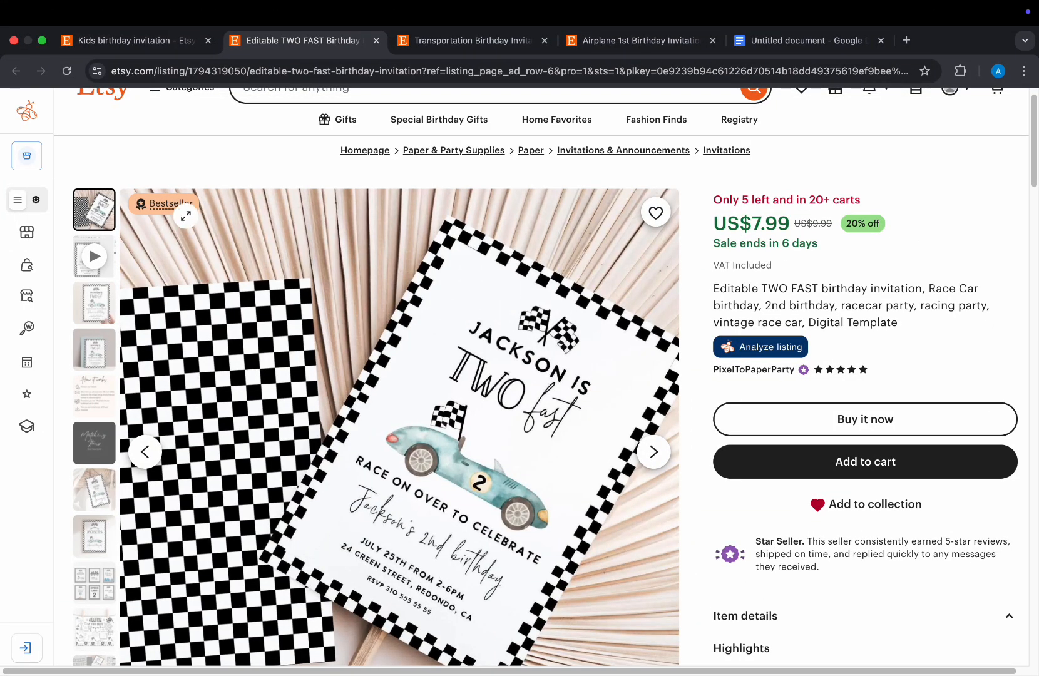
mouse_move(314, 170)
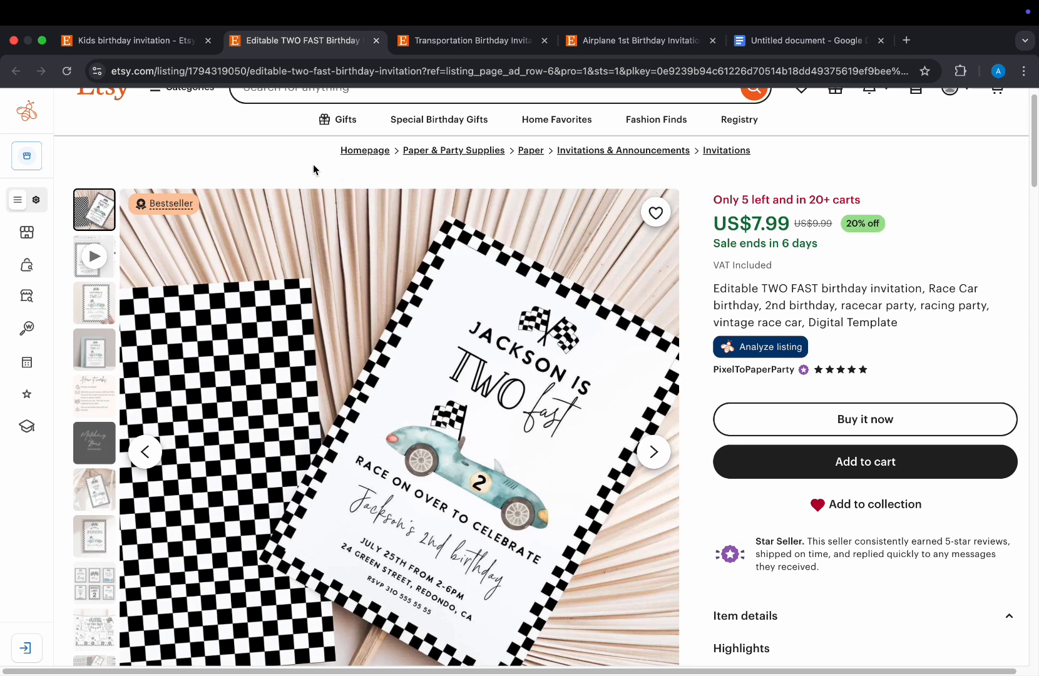
mouse_move(809, 199)
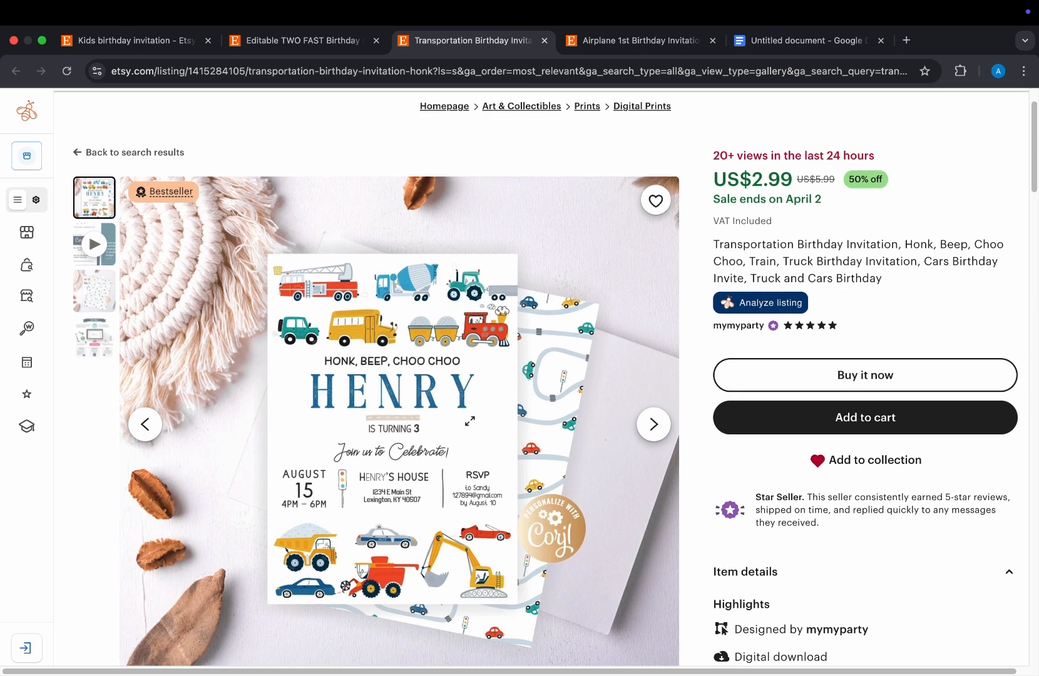
- Review the airplane first birthday invitation listing on Etsy
click(634, 40)
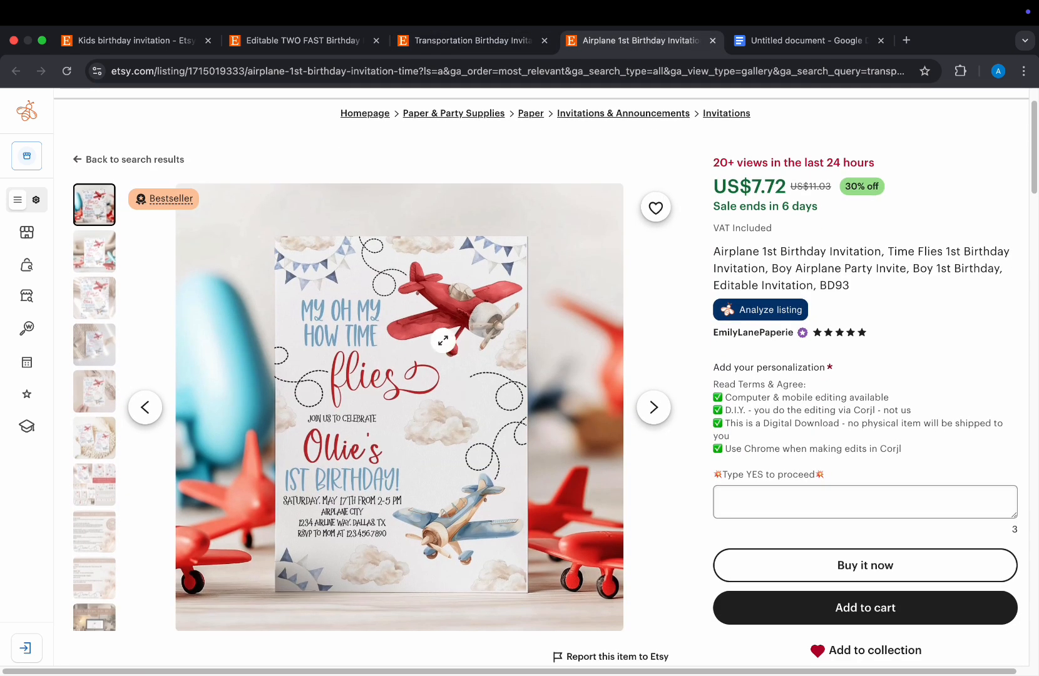
mouse_move(747, 156)
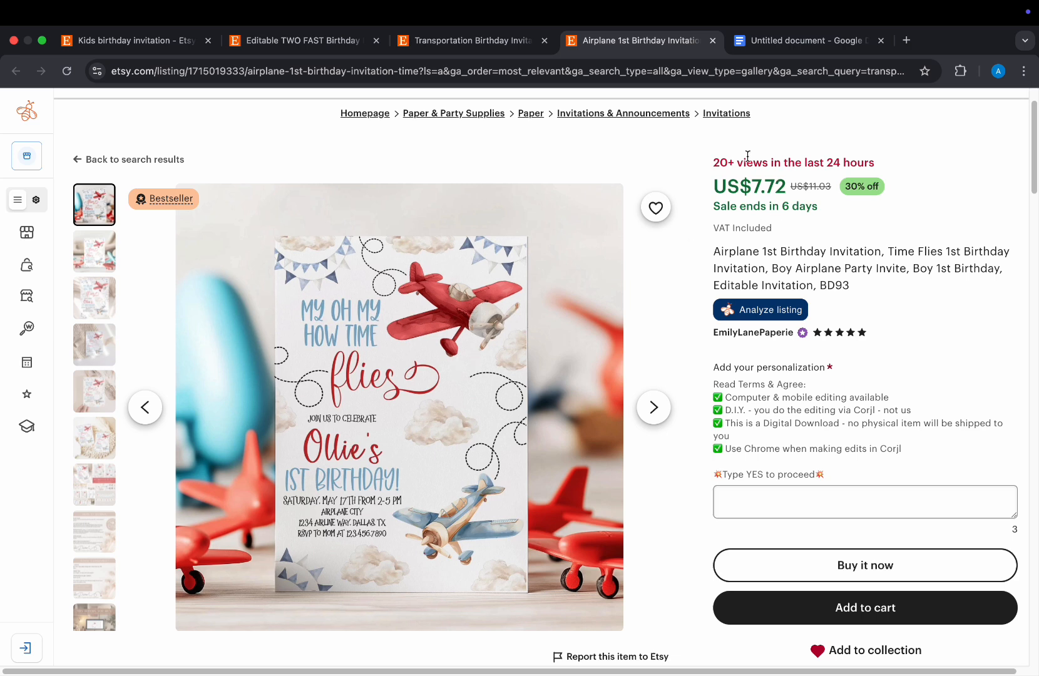
mouse_move(512, 351)
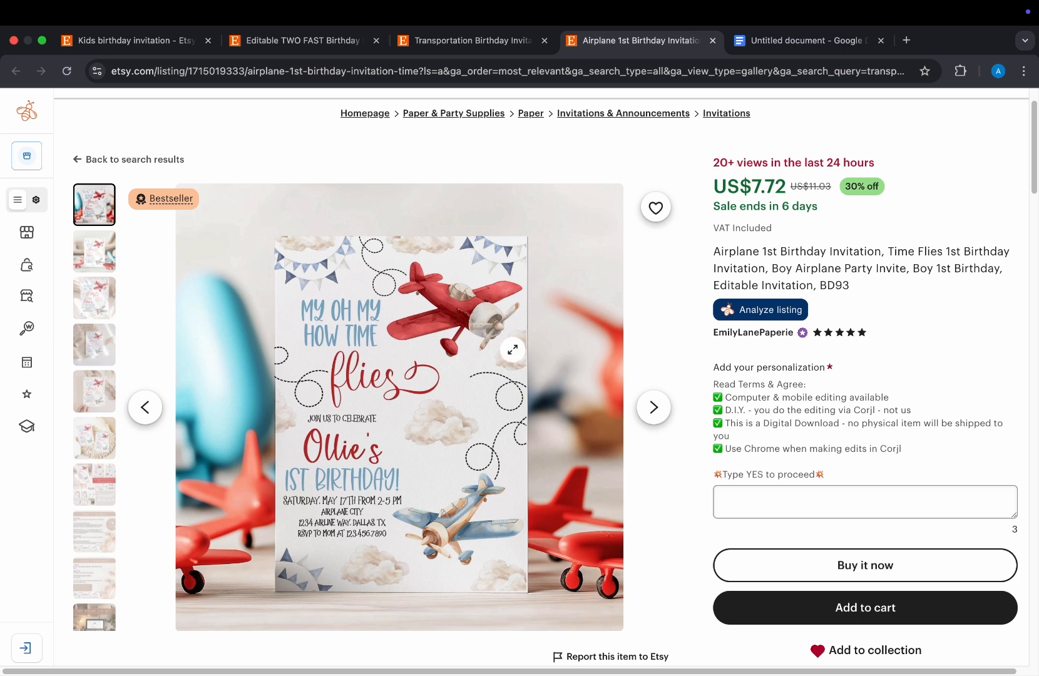
scroll(down, 3)
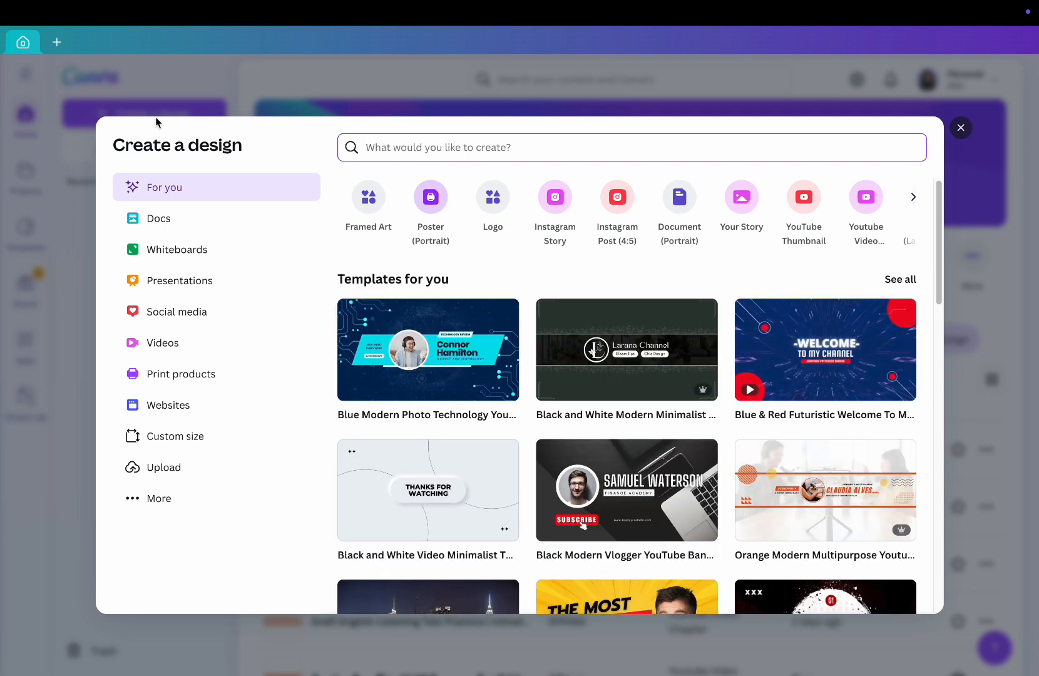
- Create a blank custom-size design of 5 by 7 inches
click(180, 436)
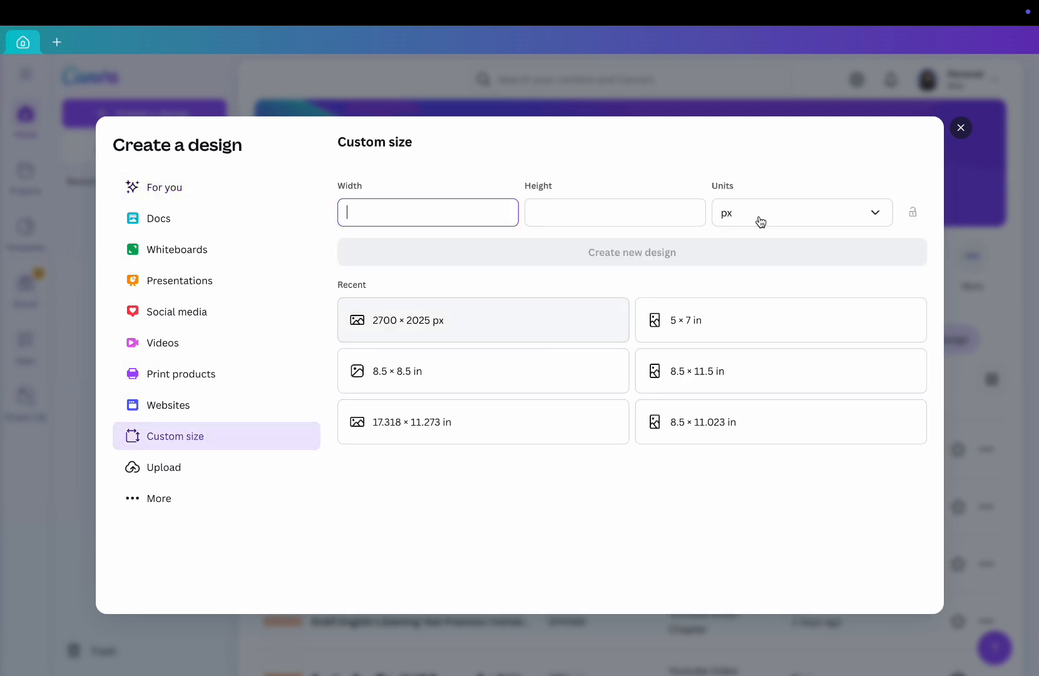
click(800, 211)
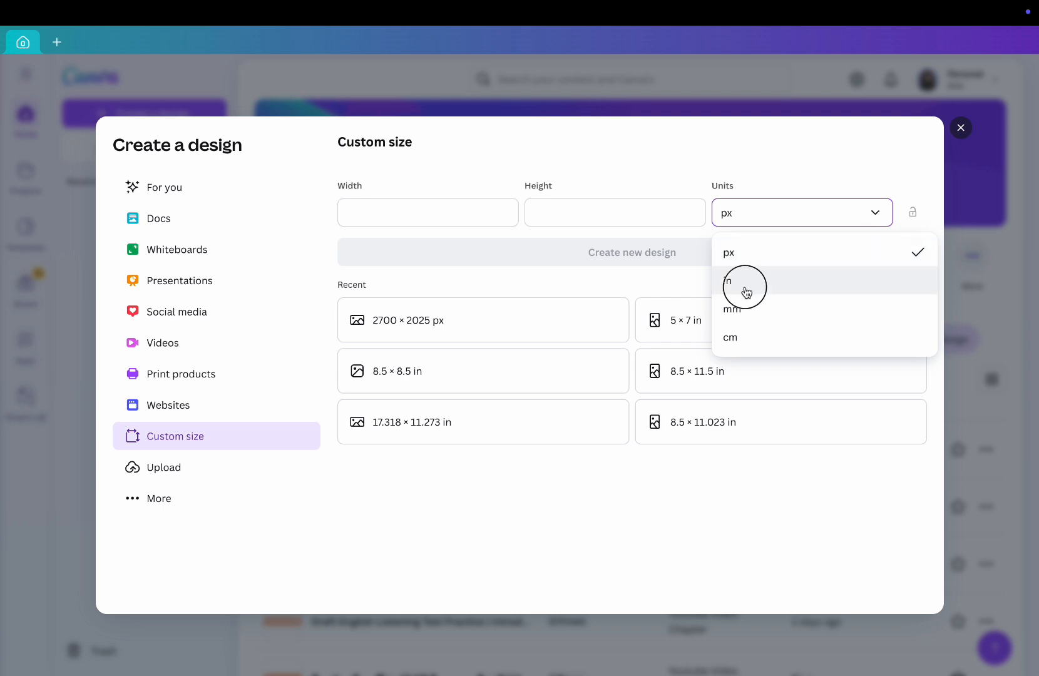
click(742, 280)
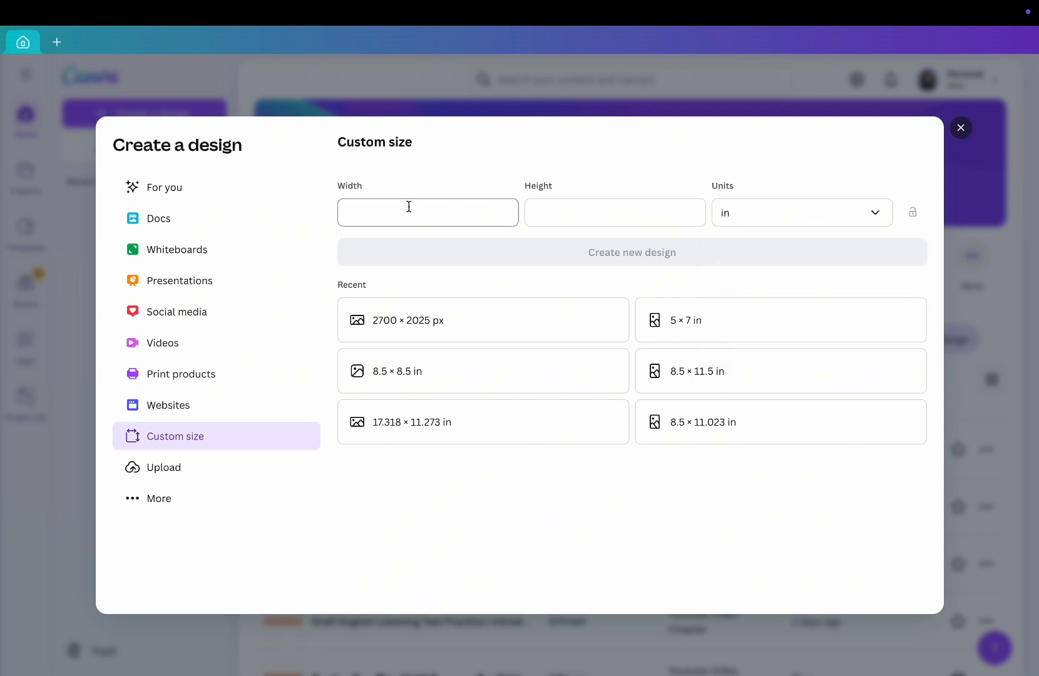
click(426, 212)
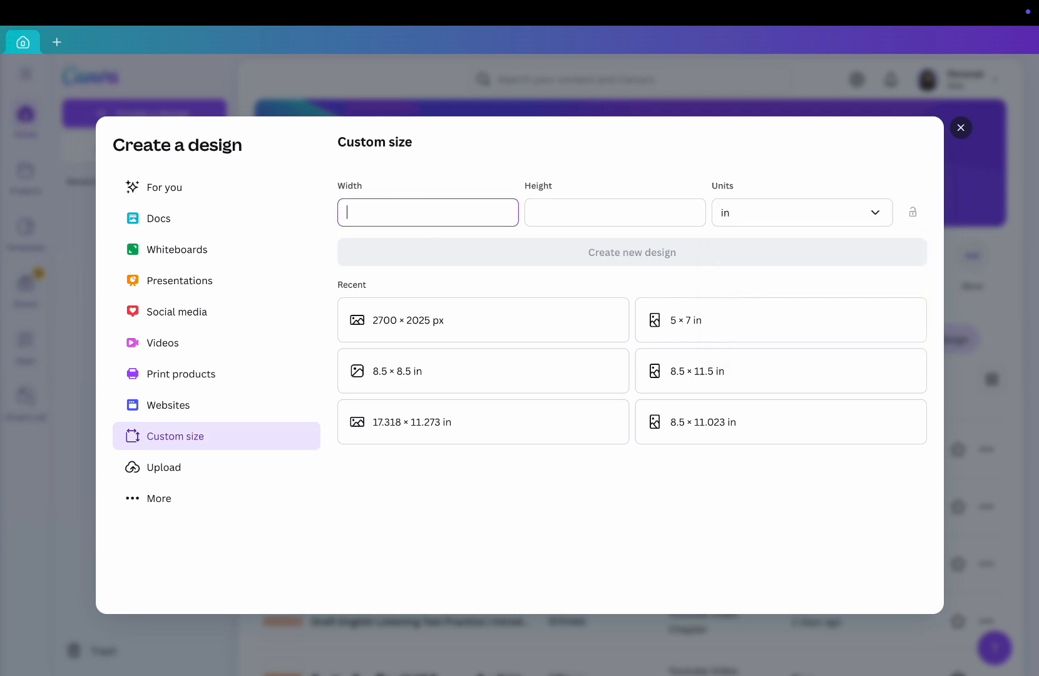
text(7)
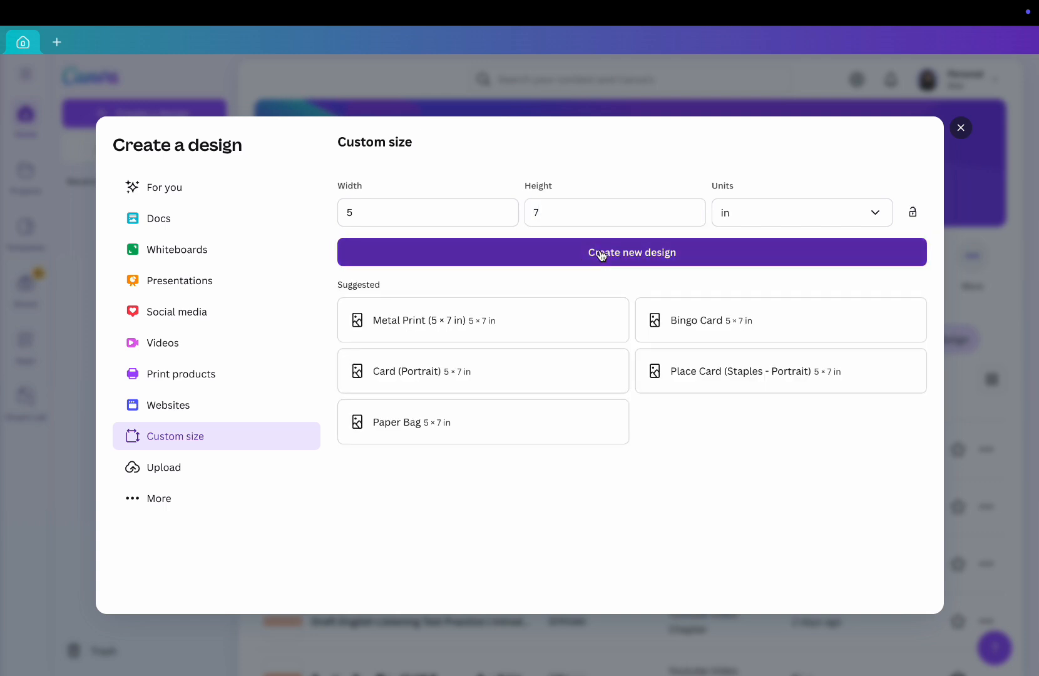
click(631, 251)
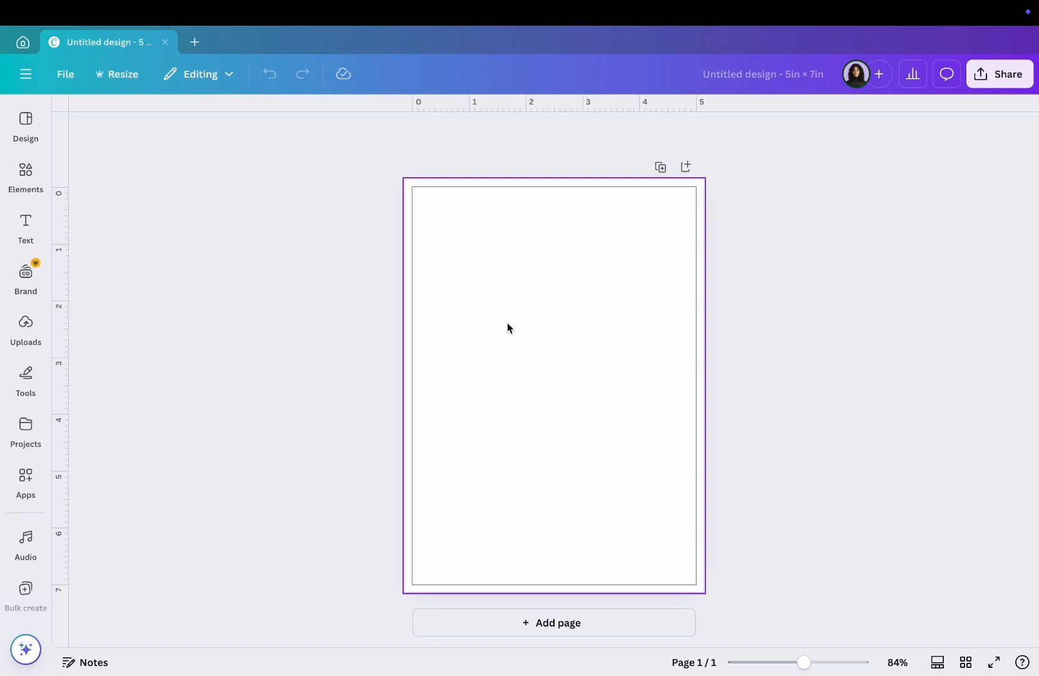
- Find racing car graphics in Elements and stretch a road strip across the bottom of the page
click(25, 175)
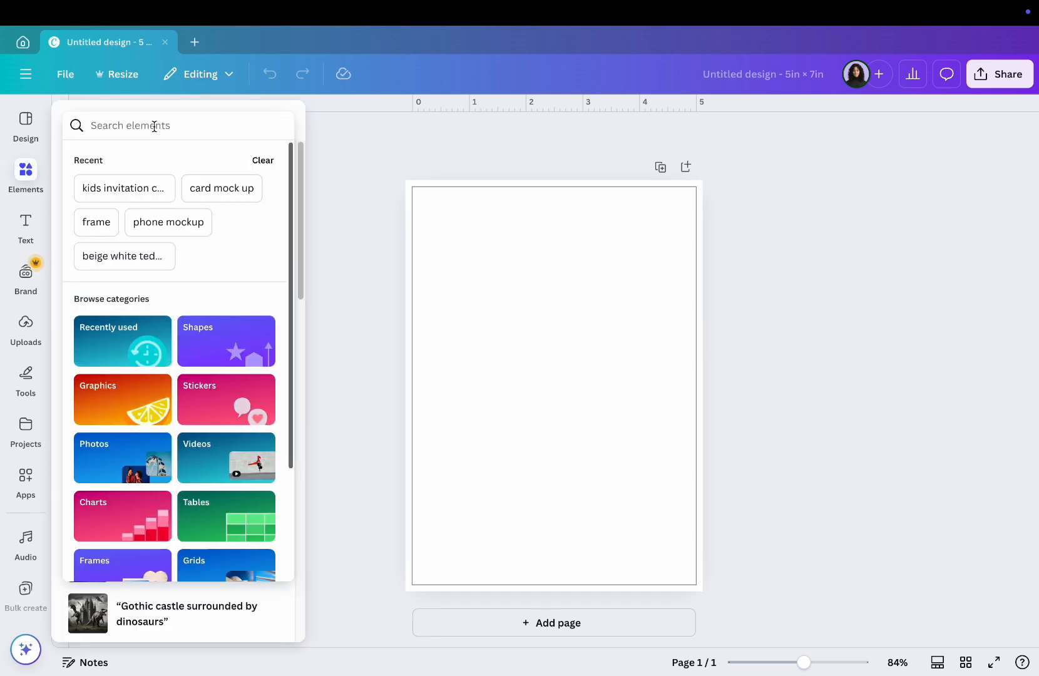
text(racing car vintage car)
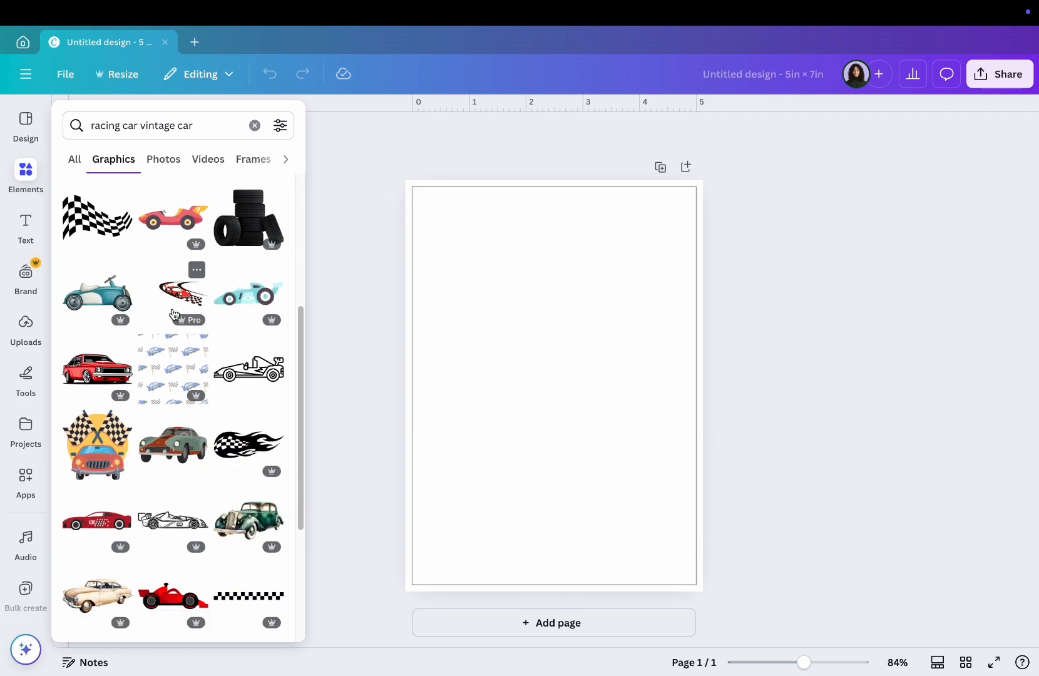
scroll(down, 3)
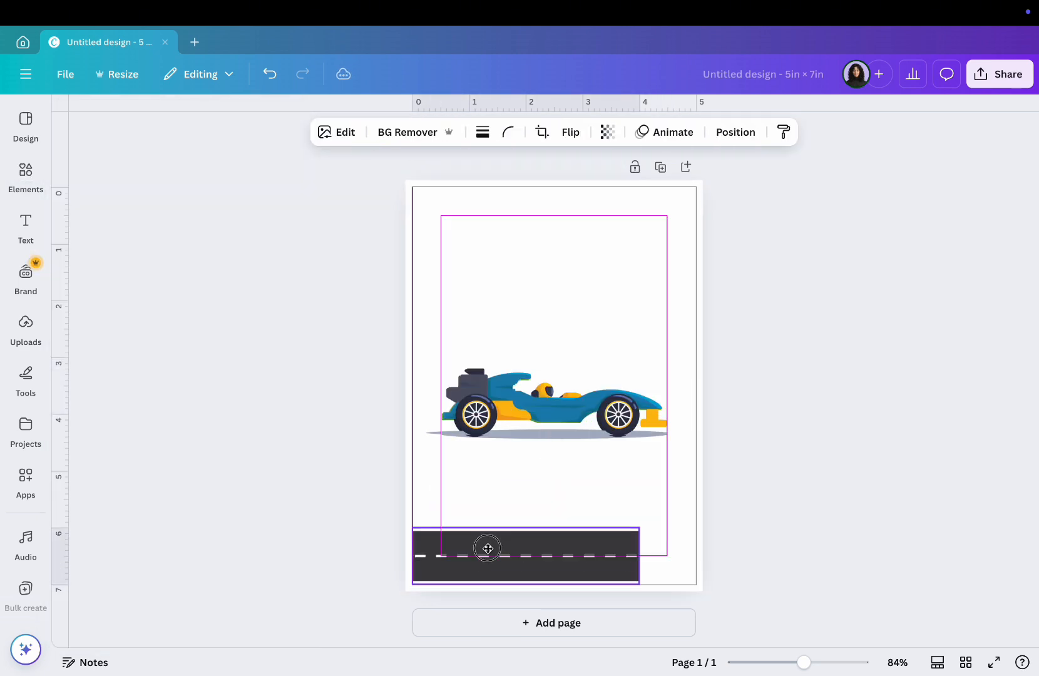
drag(487, 548, 637, 457)
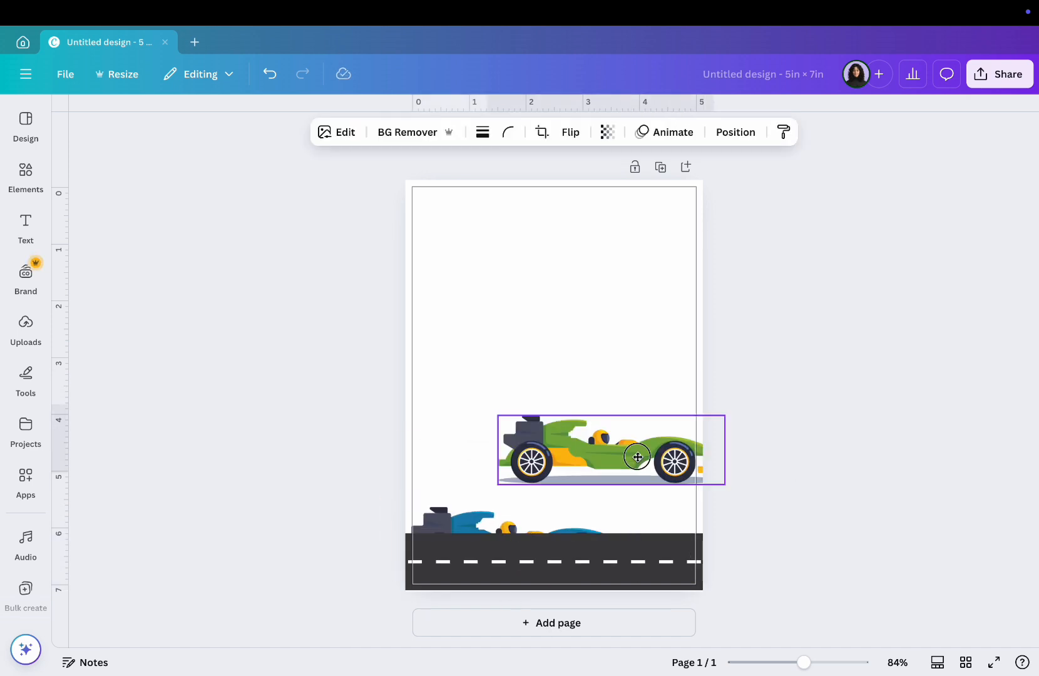
- Place the green race car on the road beside the blue one
click(734, 131)
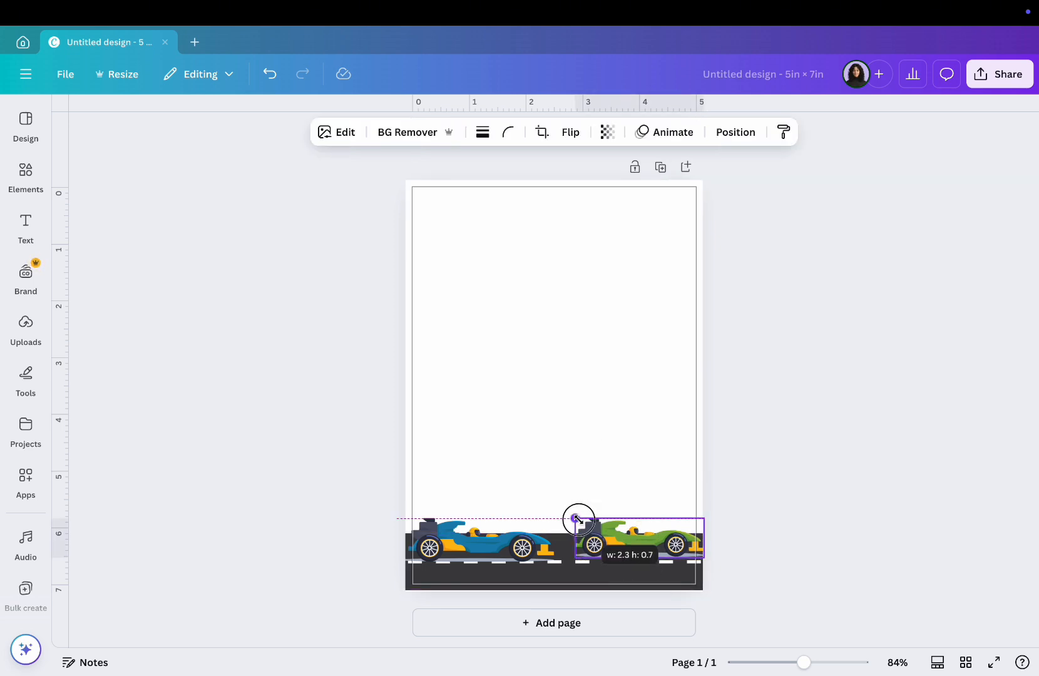
click(800, 473)
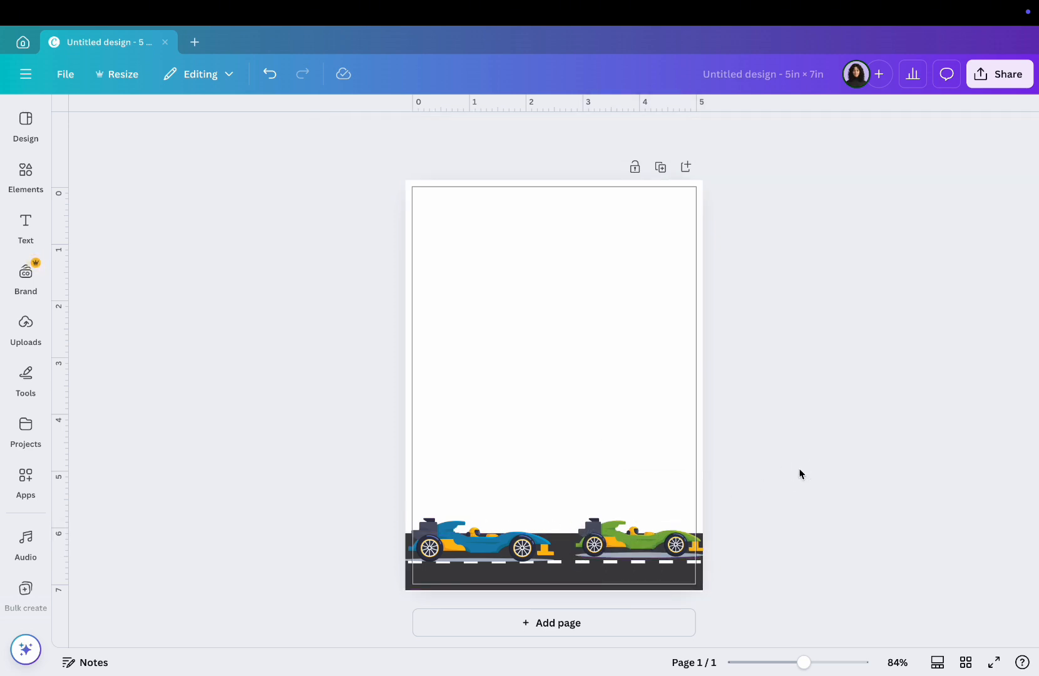
- Search checkered flag graphics and add crossed flags near the top of the page
text(checker)
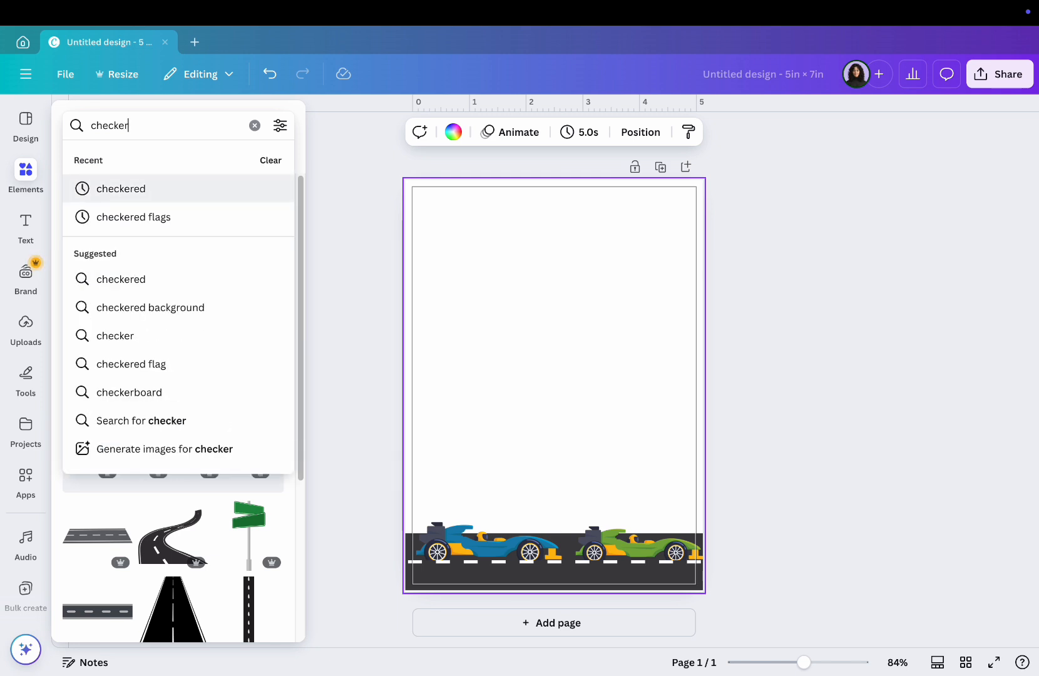
click(133, 217)
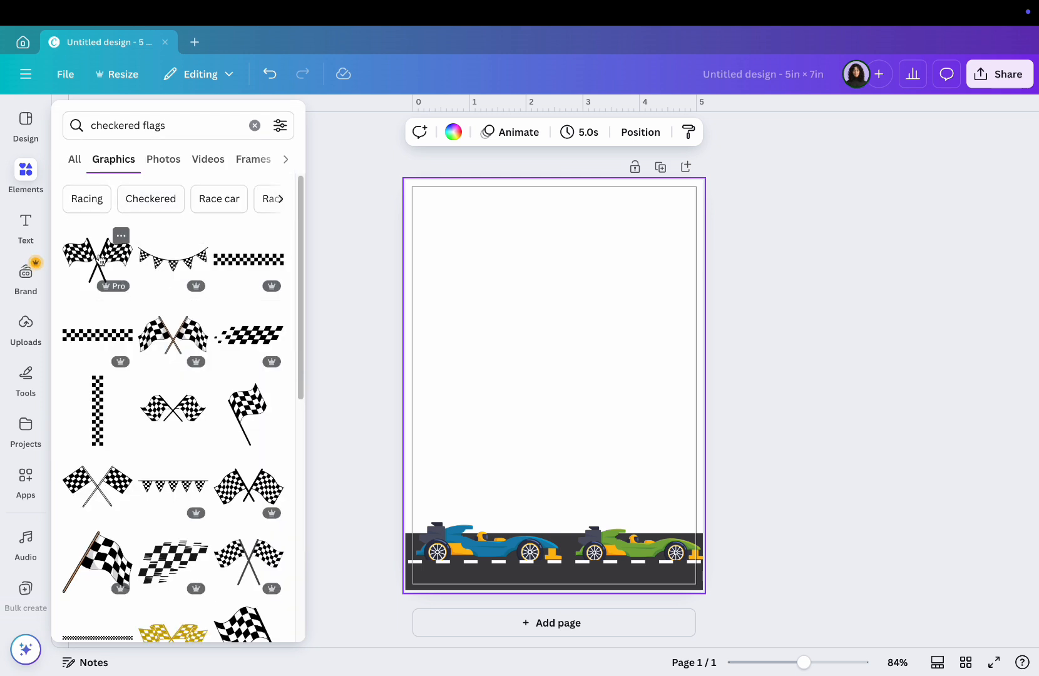
click(172, 408)
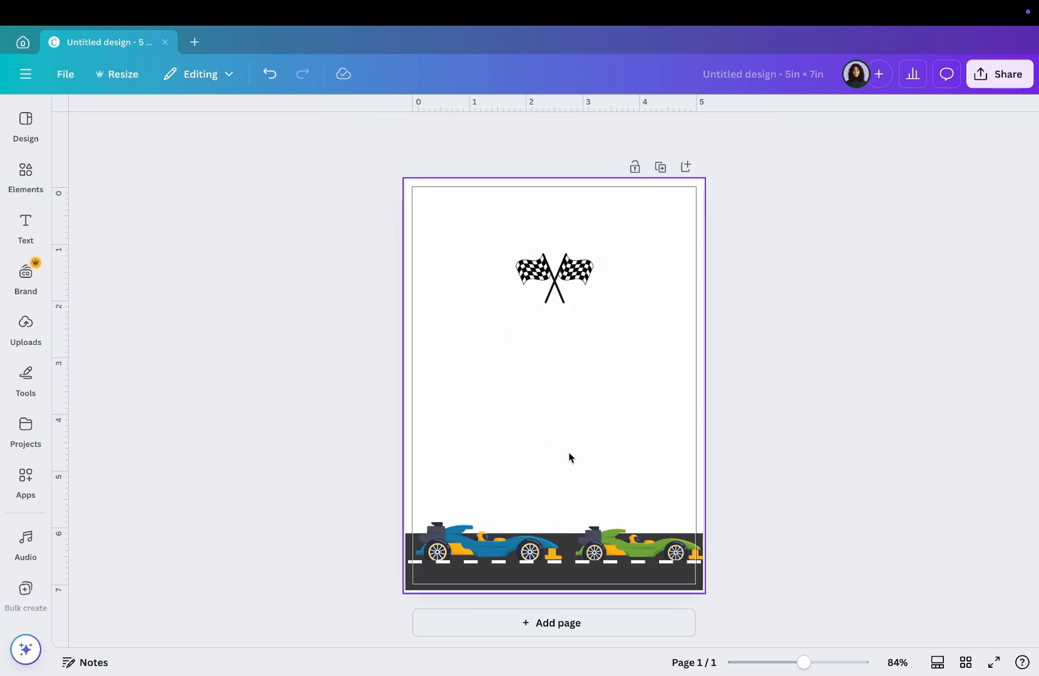
- String checkered bunting along the top edge above the flags
click(25, 175)
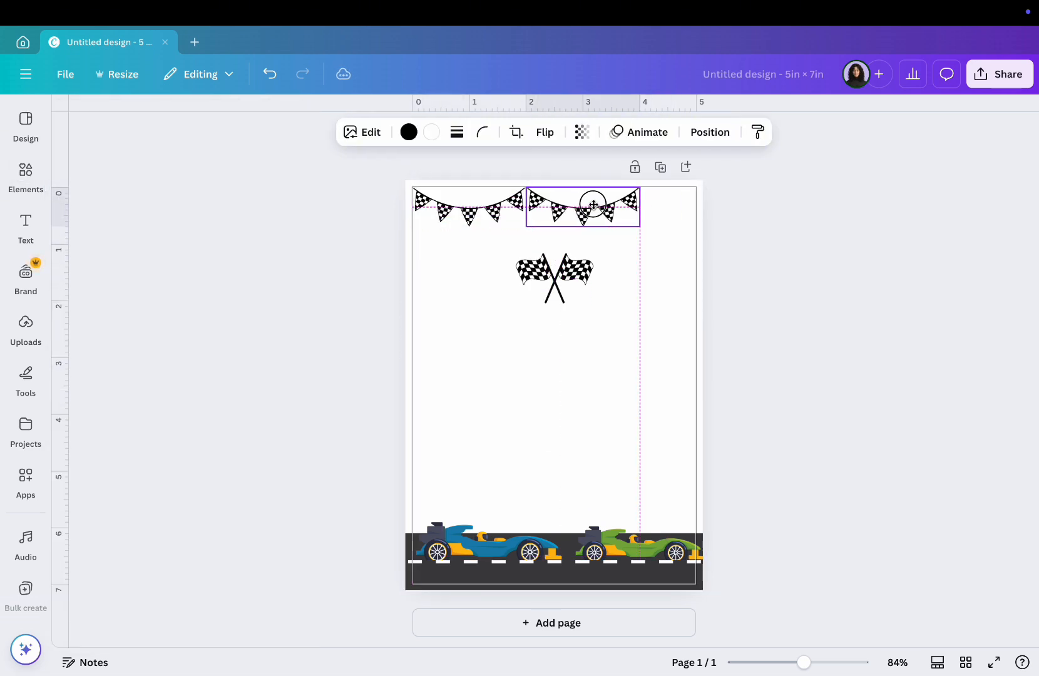
drag(593, 205, 540, 209)
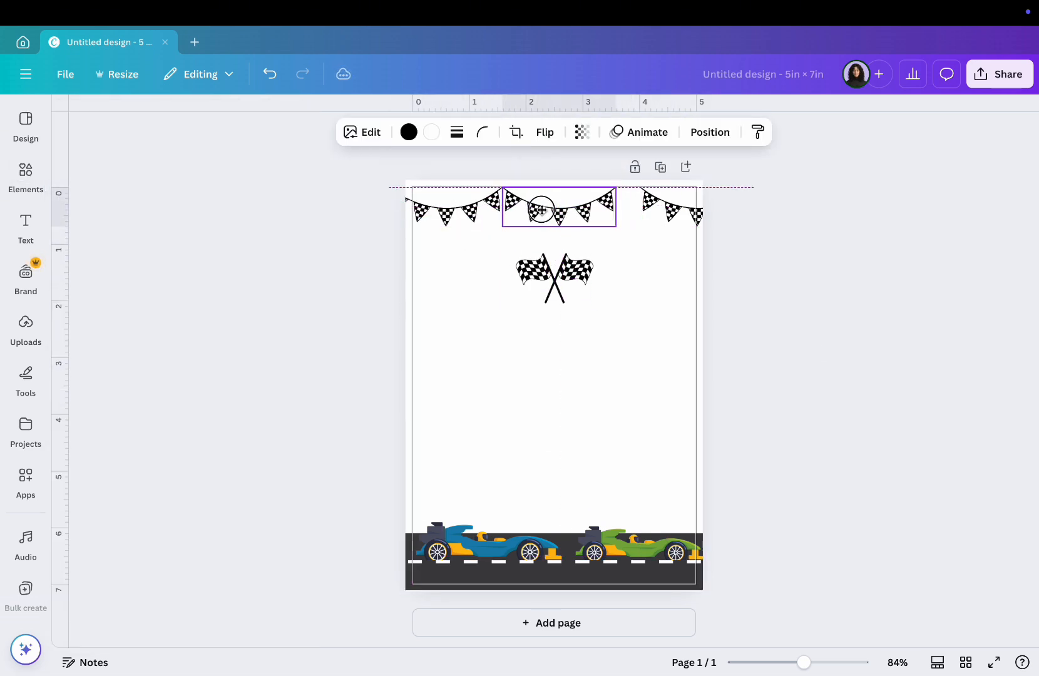
click(821, 347)
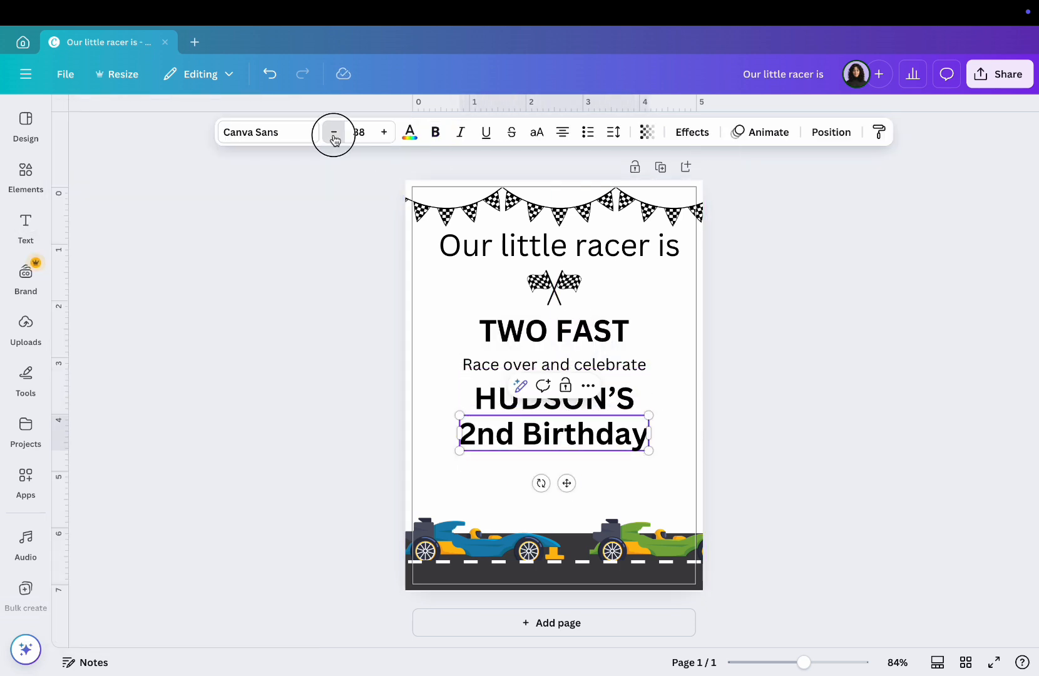
- Shrink the birthday and address lines and bold the address so the wording fits above the cars
click(334, 131)
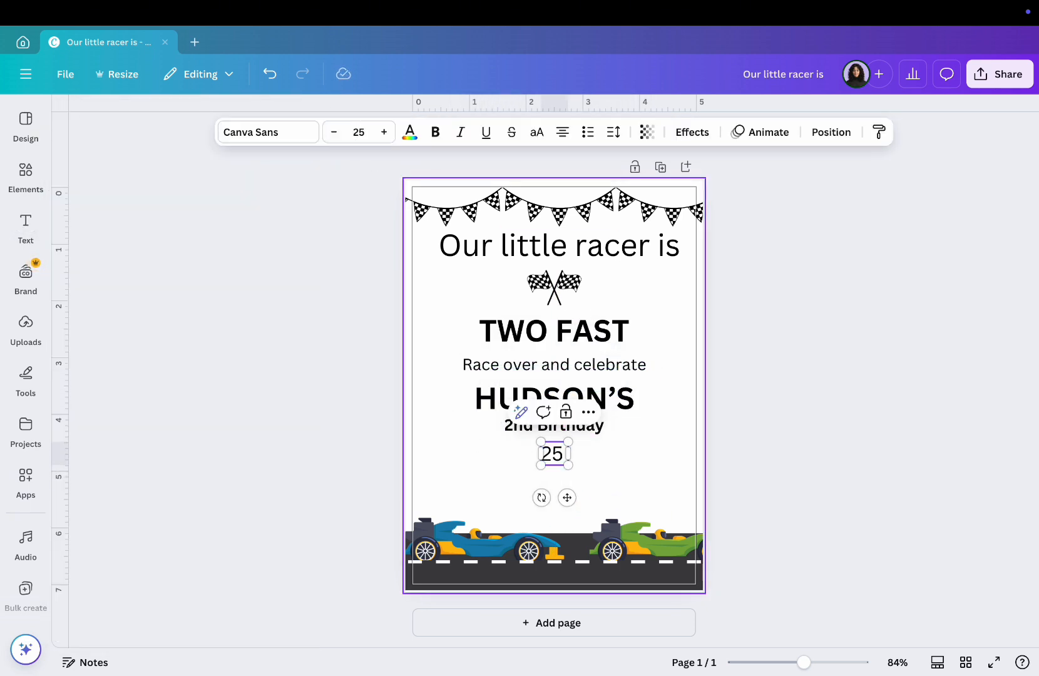
click(83, 208)
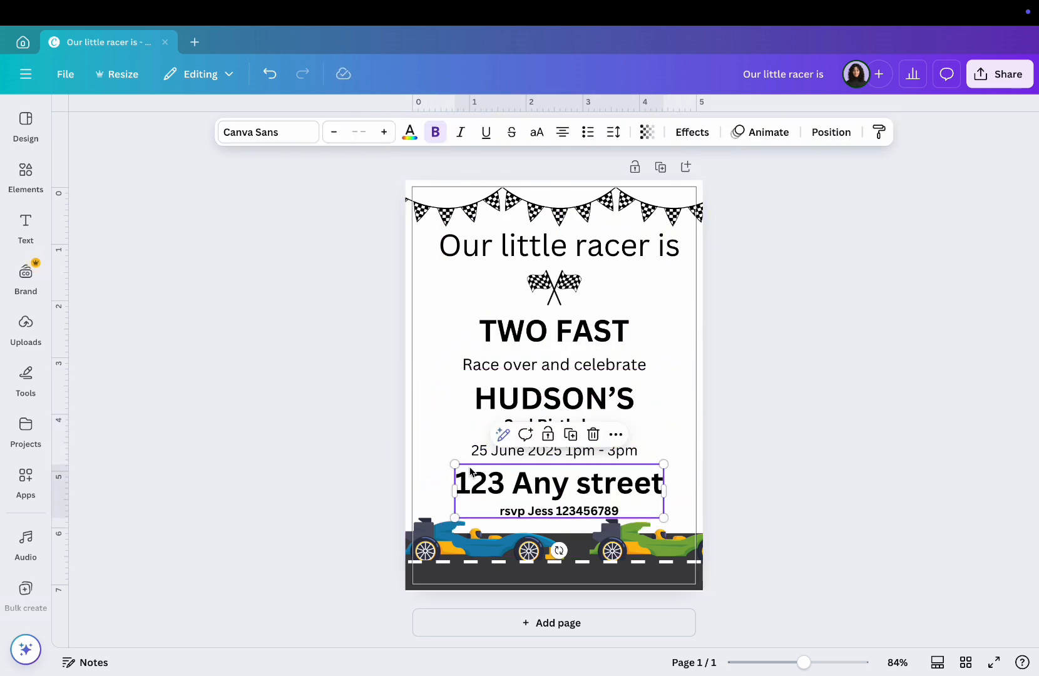
click(831, 361)
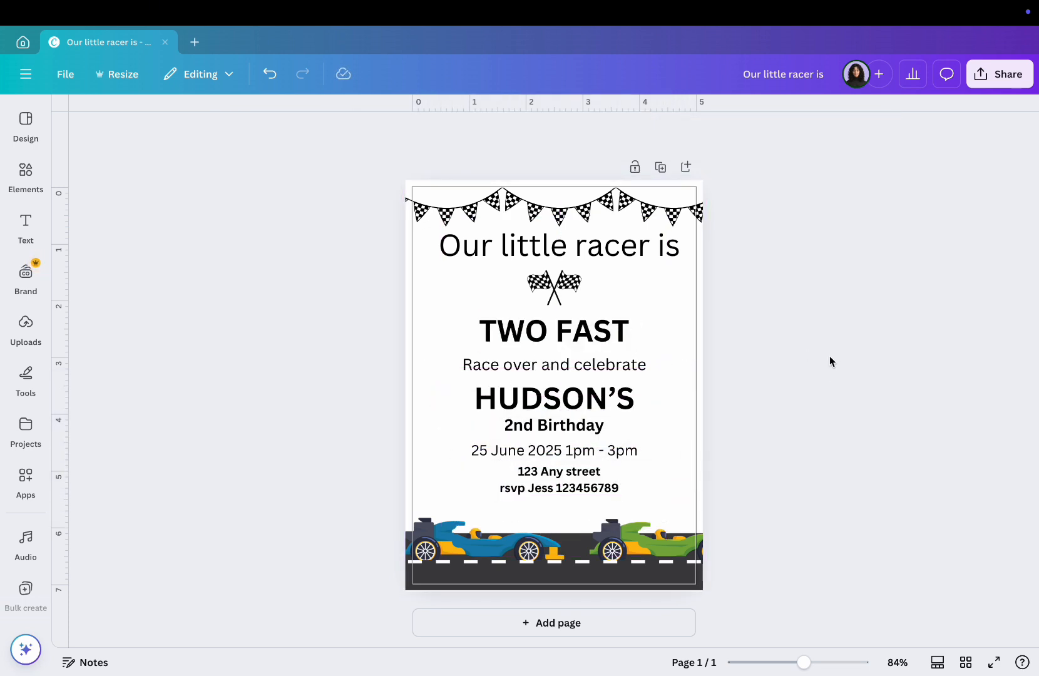
- Restyle the TWO FAST headline and give the date line the Glacial Indifference font
click(555, 331)
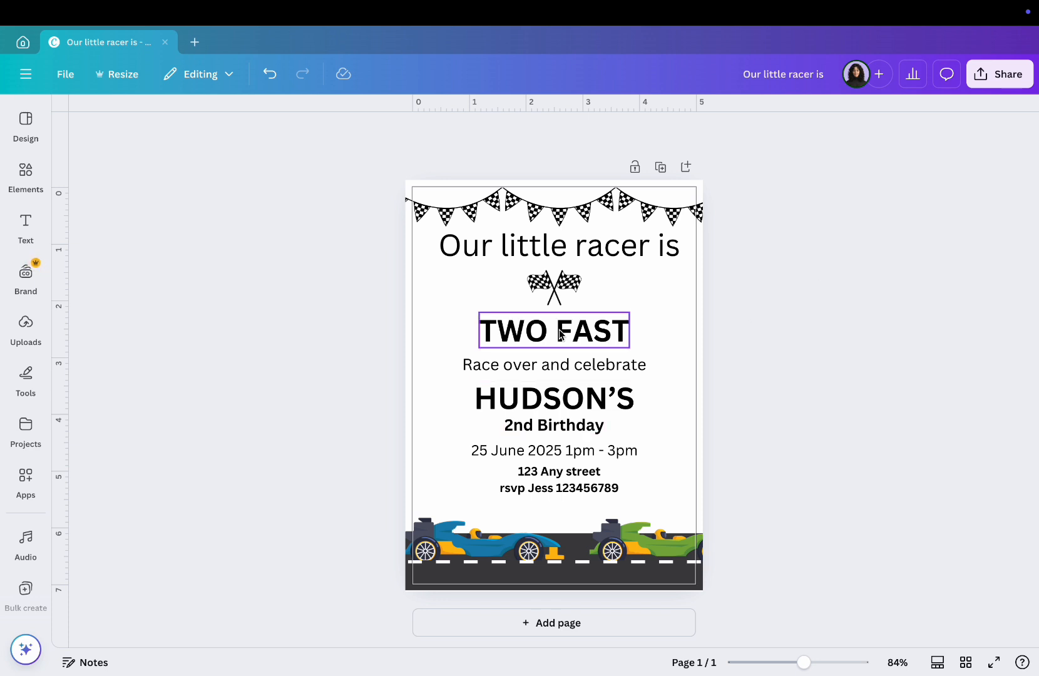
click(267, 131)
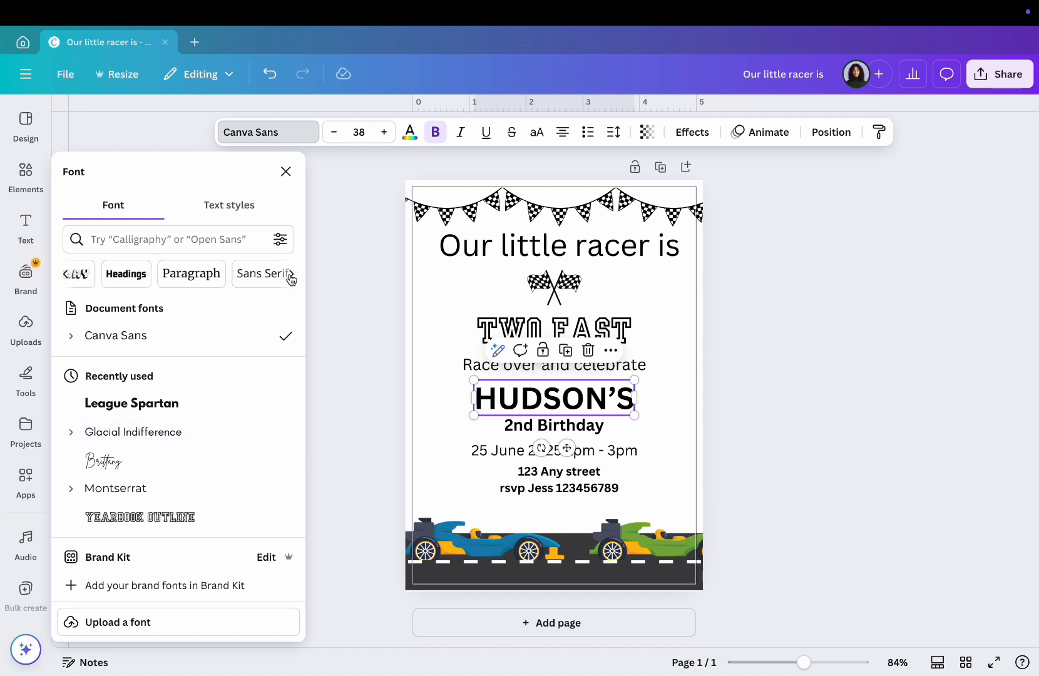
click(132, 365)
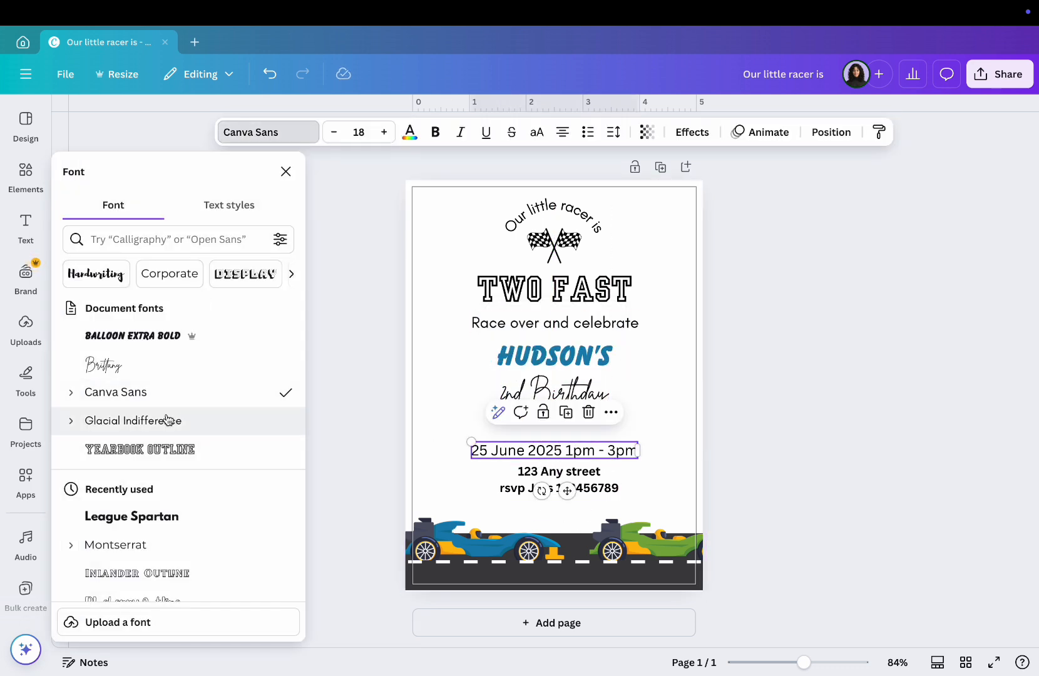
click(132, 420)
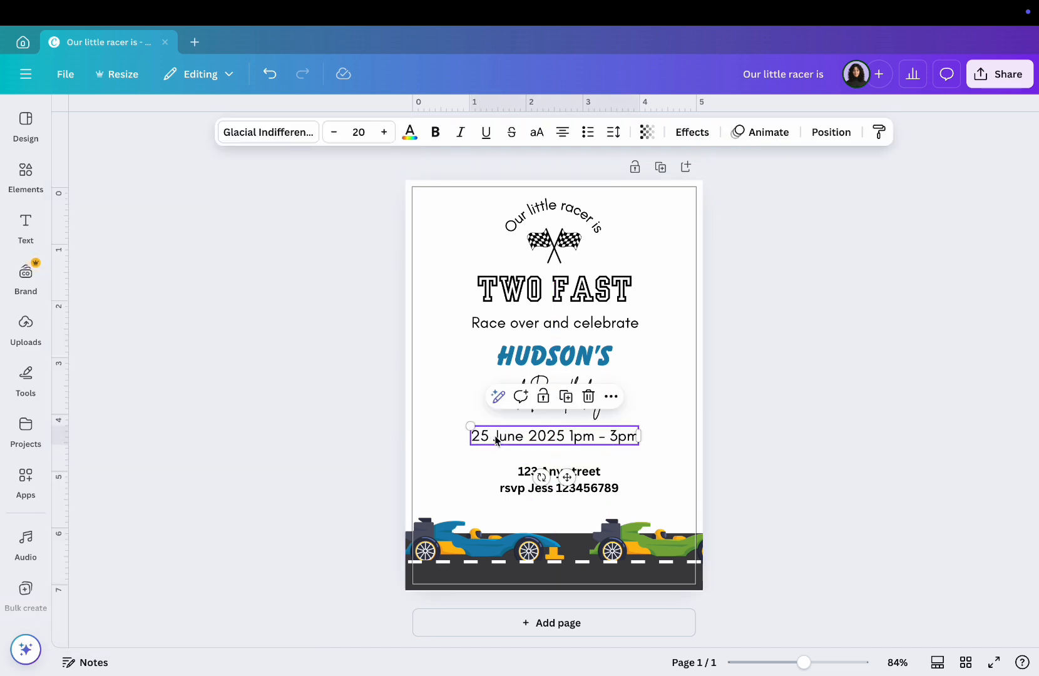
- Restyle the remaining text lines, arrange the grouped text and select the blue race car to number it
click(268, 131)
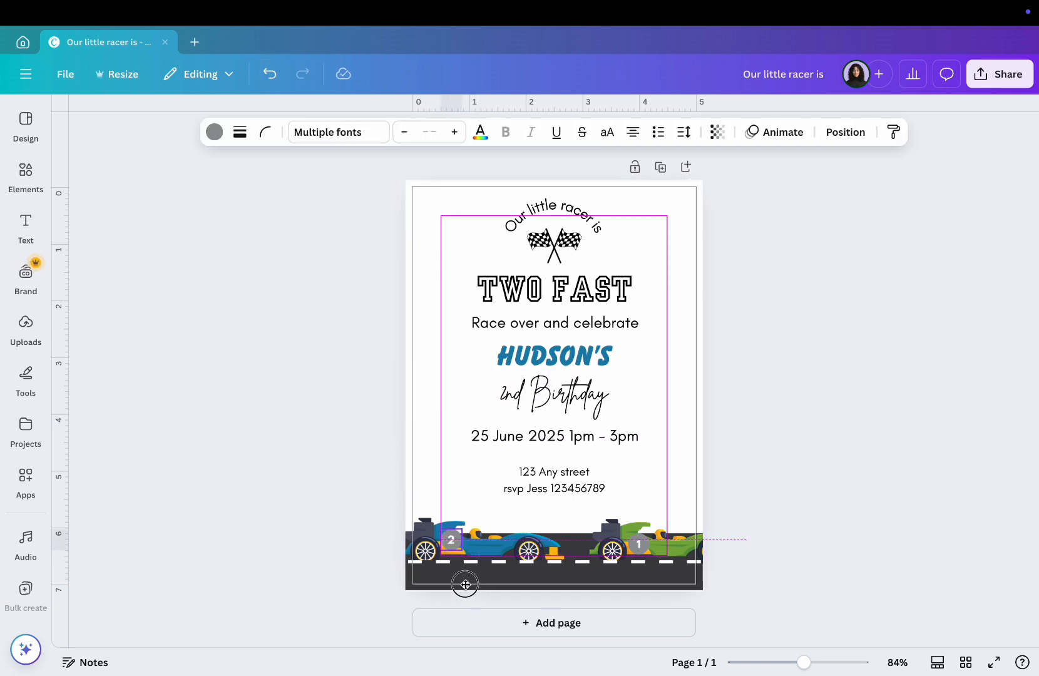
click(451, 538)
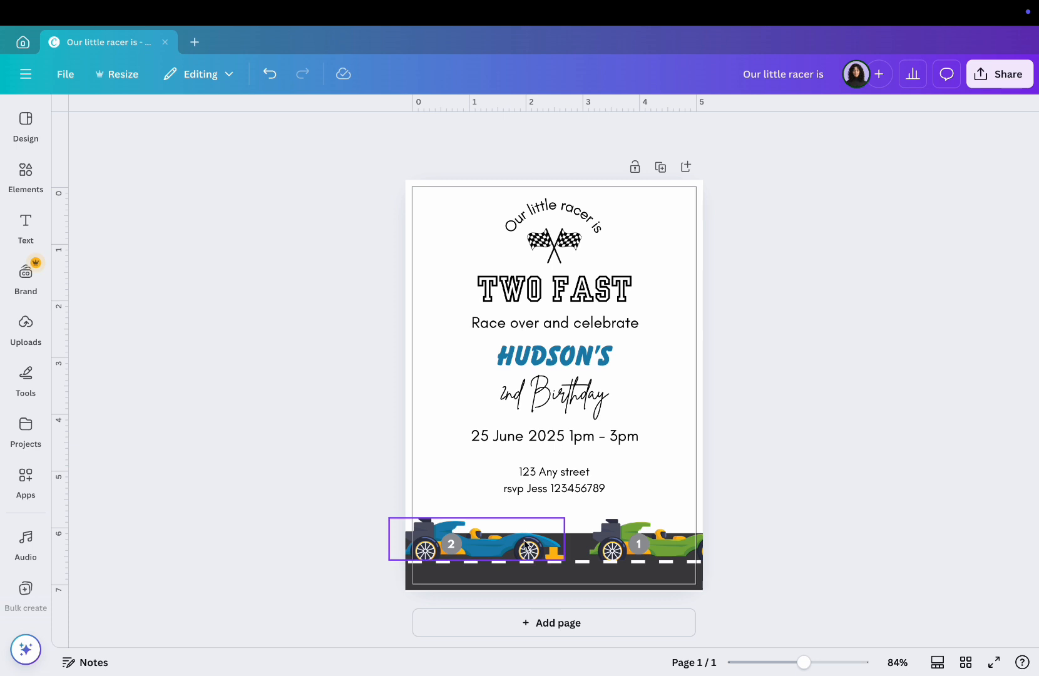
click(242, 131)
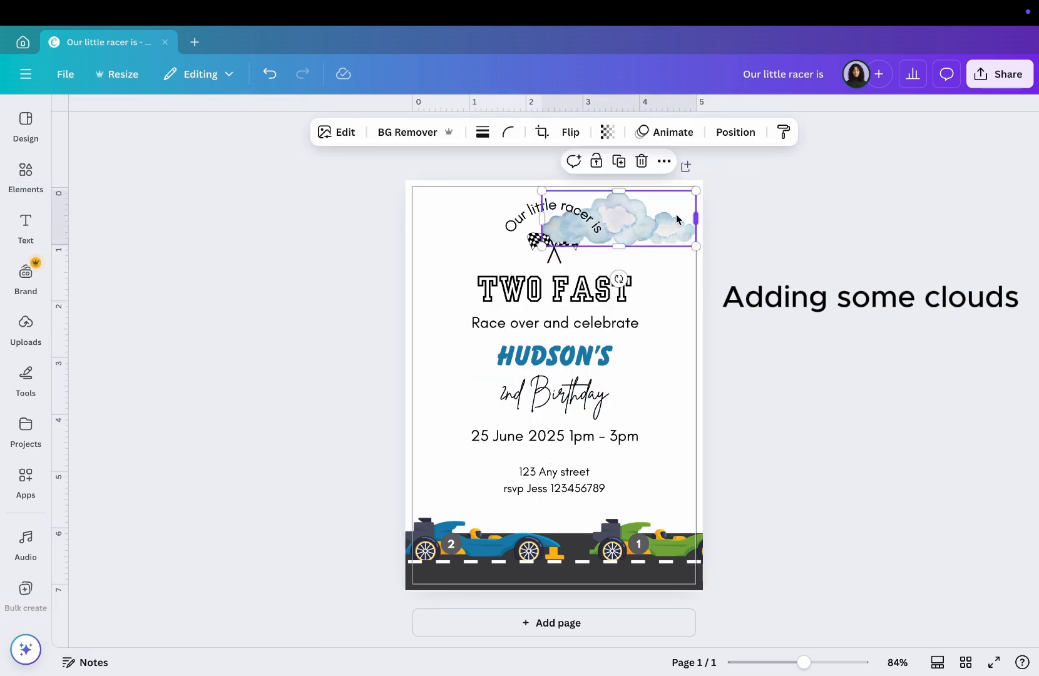
- Place watercolour clouds in the top-left corner and a resized copy in the top-right corner
drag(620, 219, 438, 227)
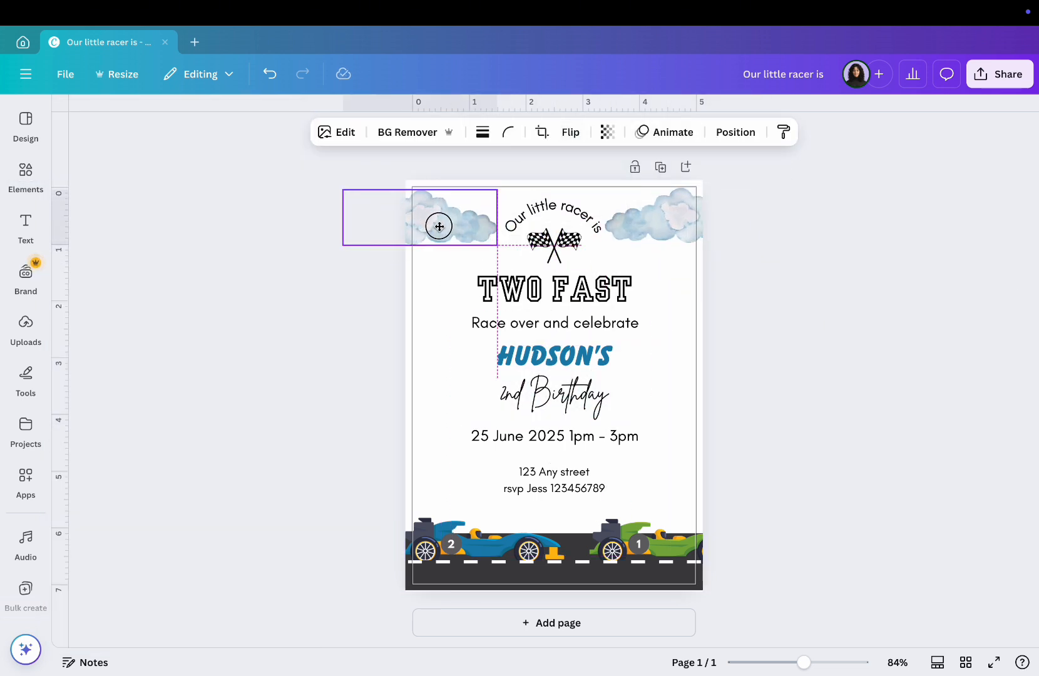
drag(438, 227, 678, 204)
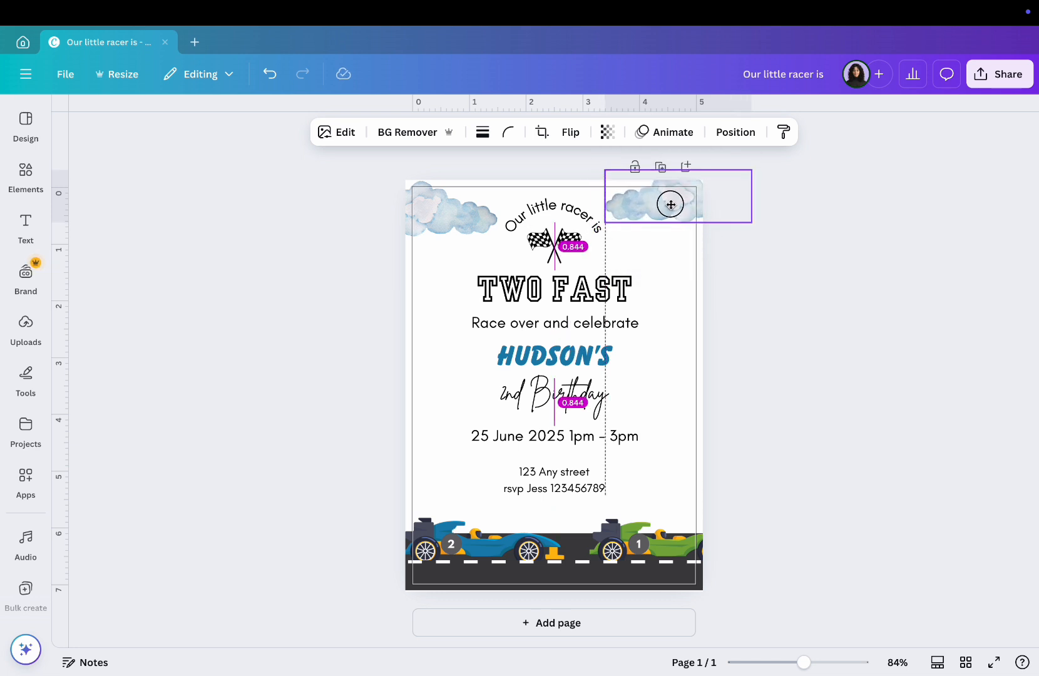
drag(670, 204, 454, 196)
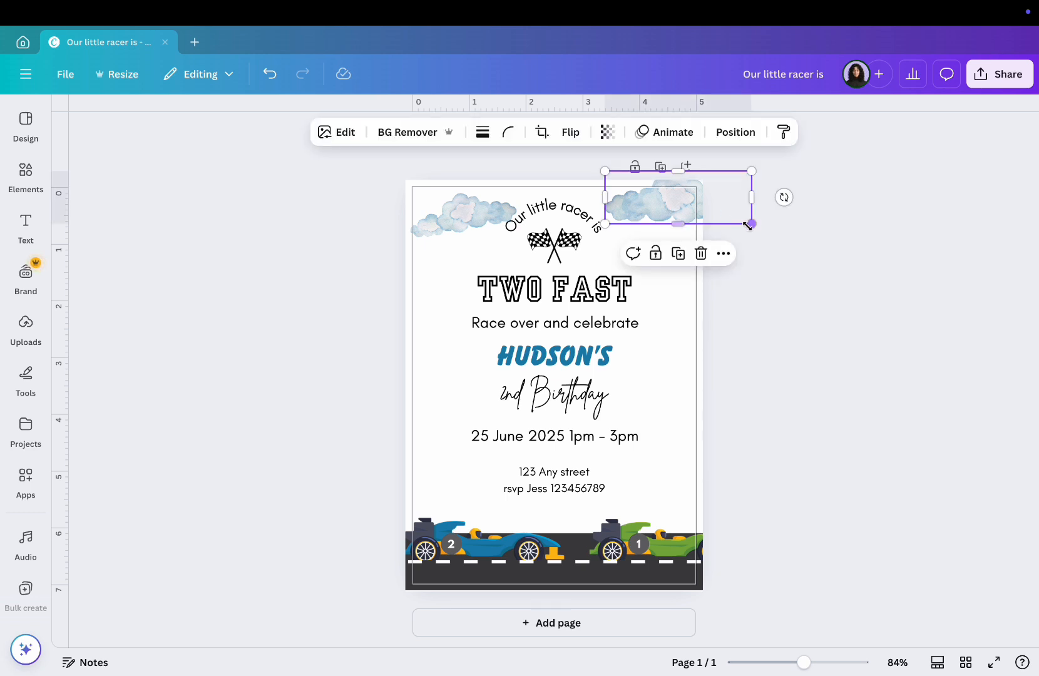
click(812, 322)
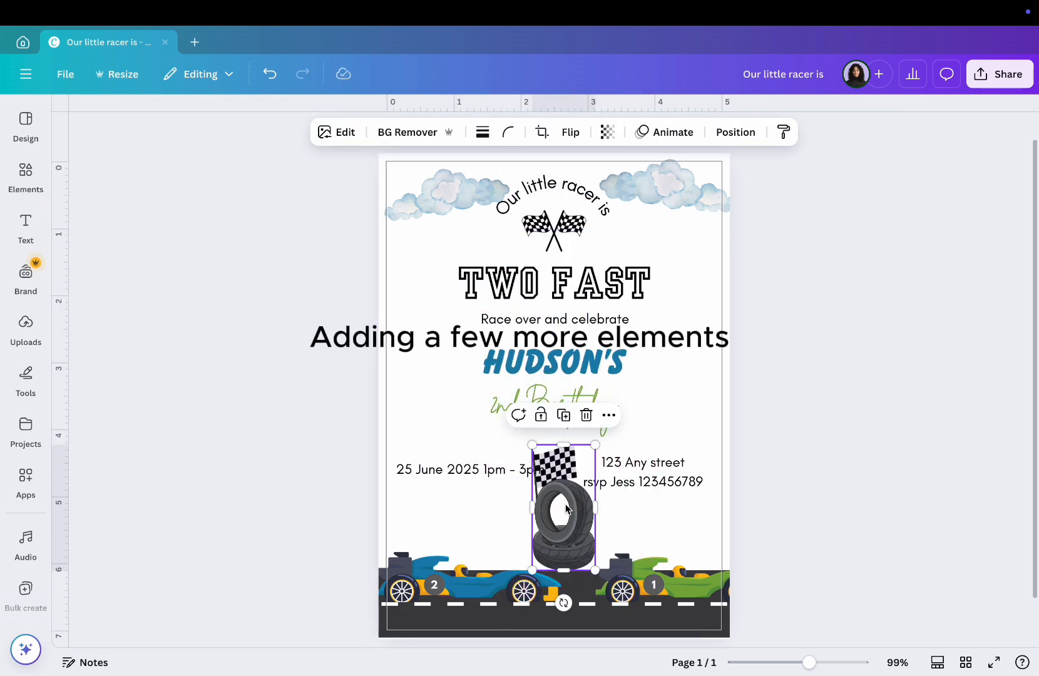
- Add a tyre stack with checkered flag beside the green car and browse more racing graphics
click(735, 132)
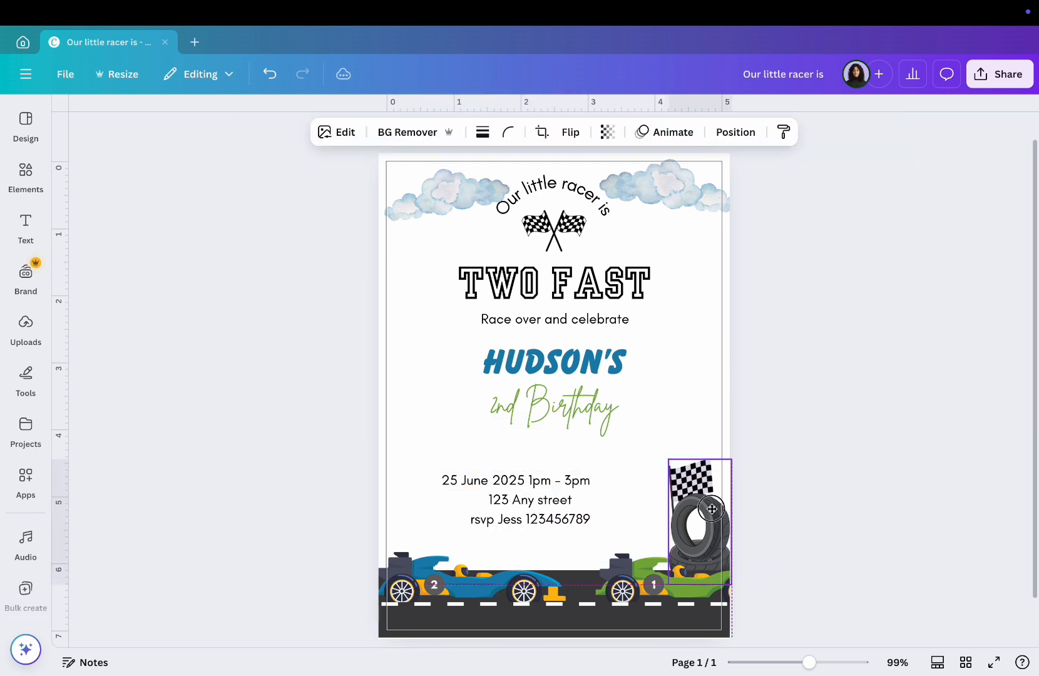
drag(711, 510, 686, 496)
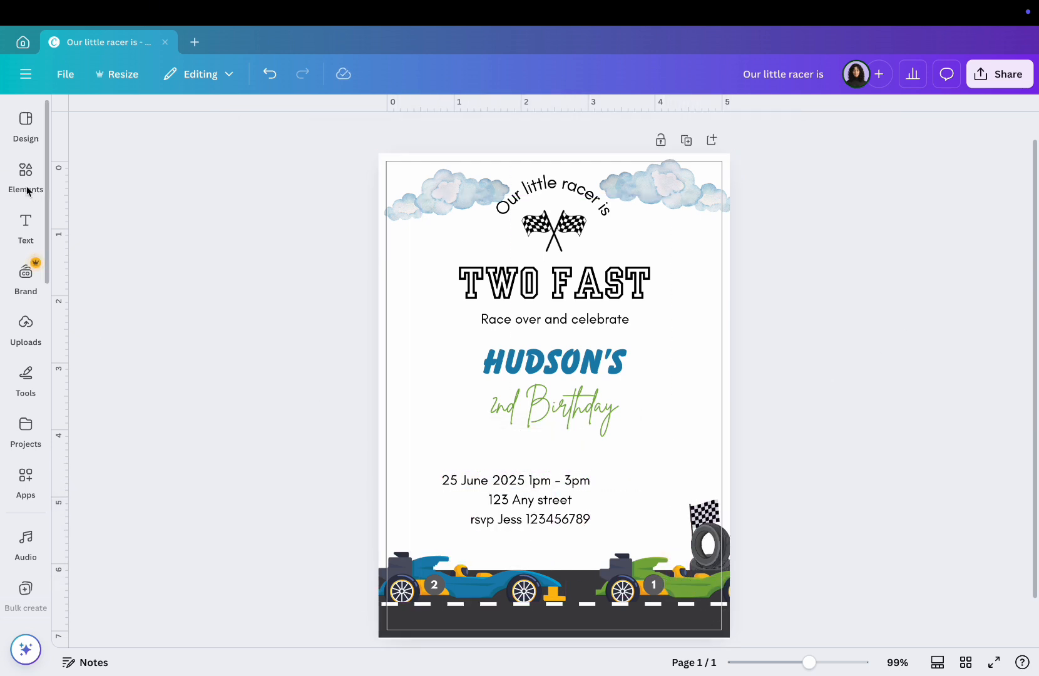
click(25, 175)
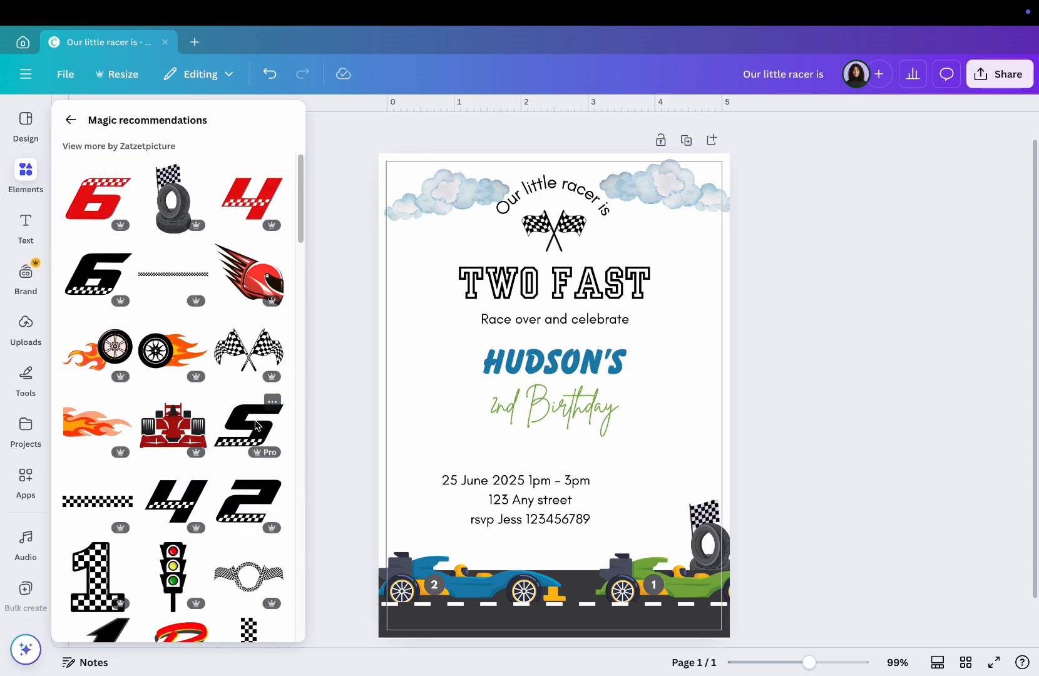
mouse_move(218, 403)
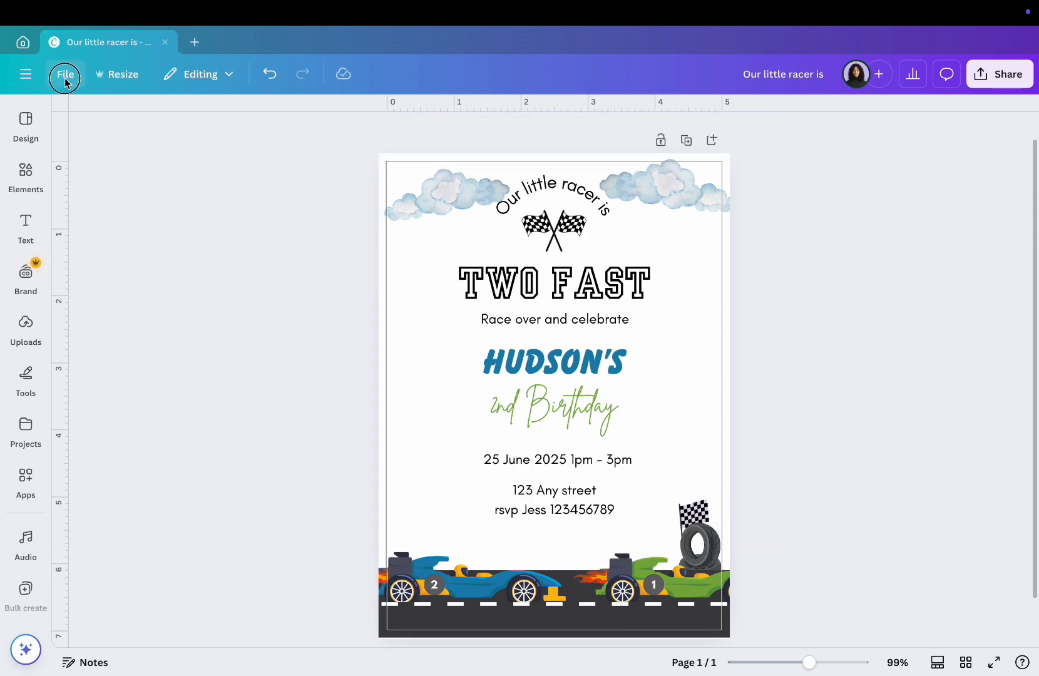
- Make a copy of the invitation and rename it 'Two Fast Birthday Invitation 5x7'
click(64, 73)
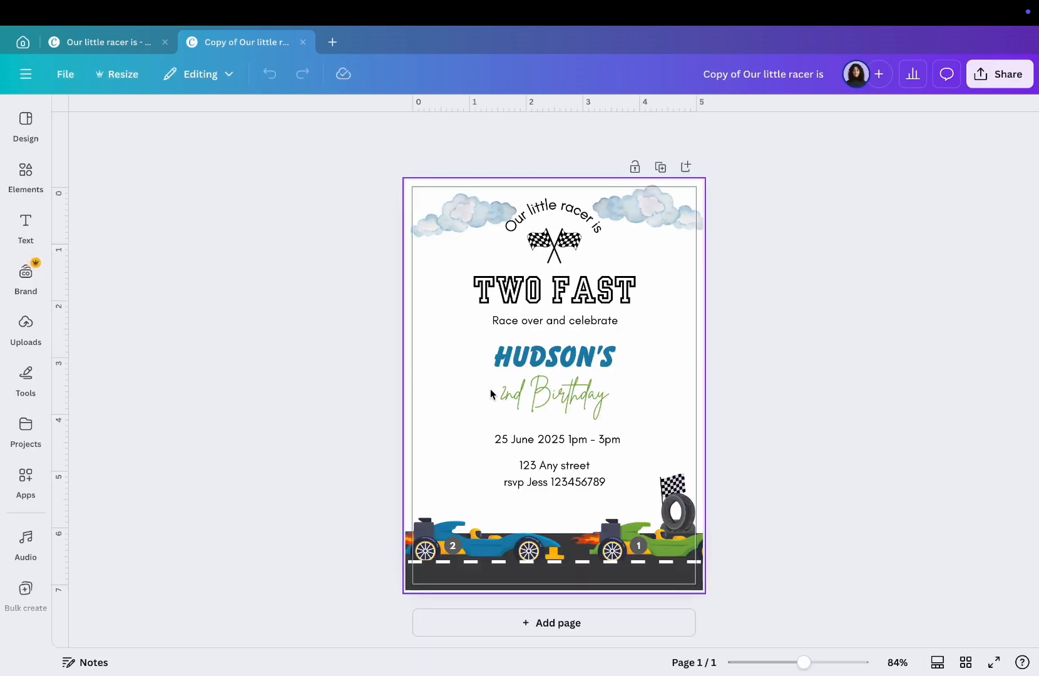
click(762, 74)
text(Two)
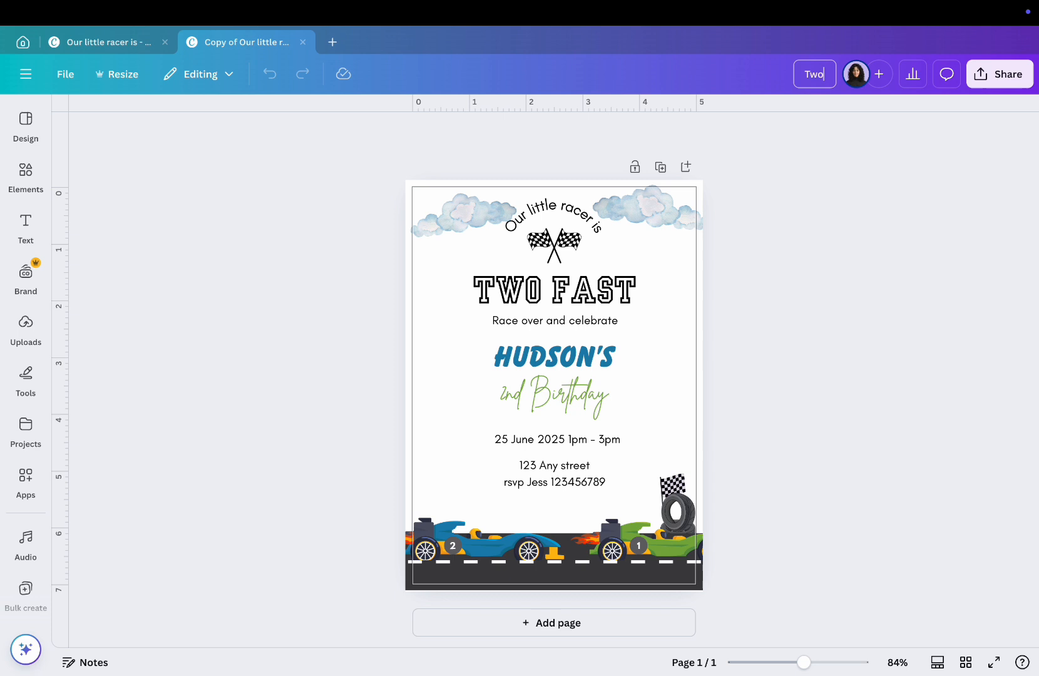
text(Fast Birthday Invitation 5)
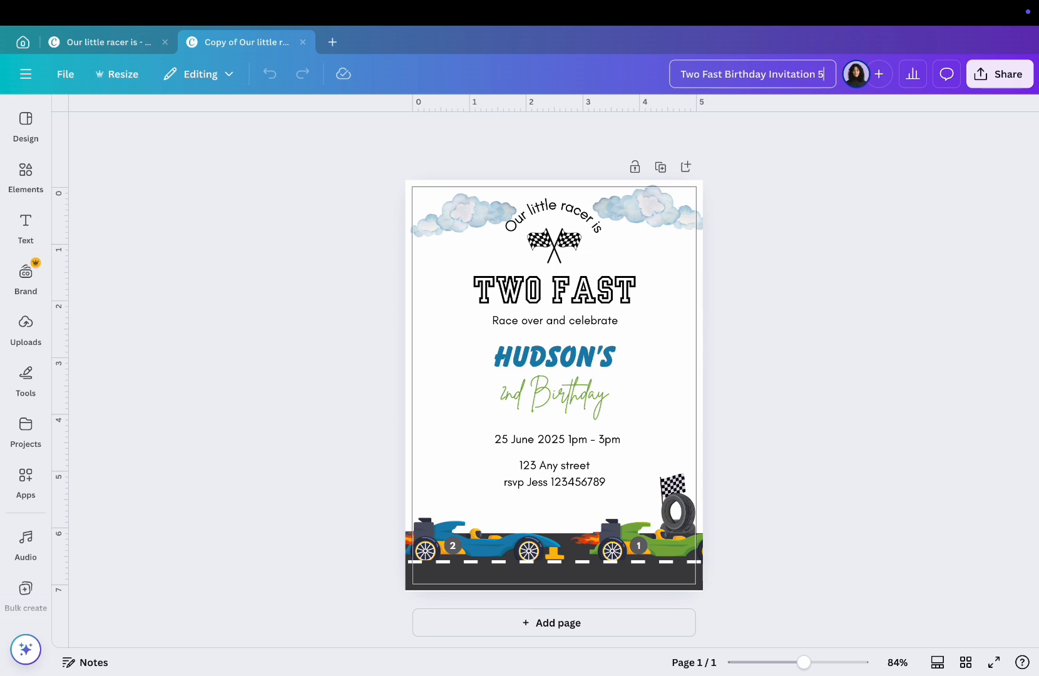
text(x7)
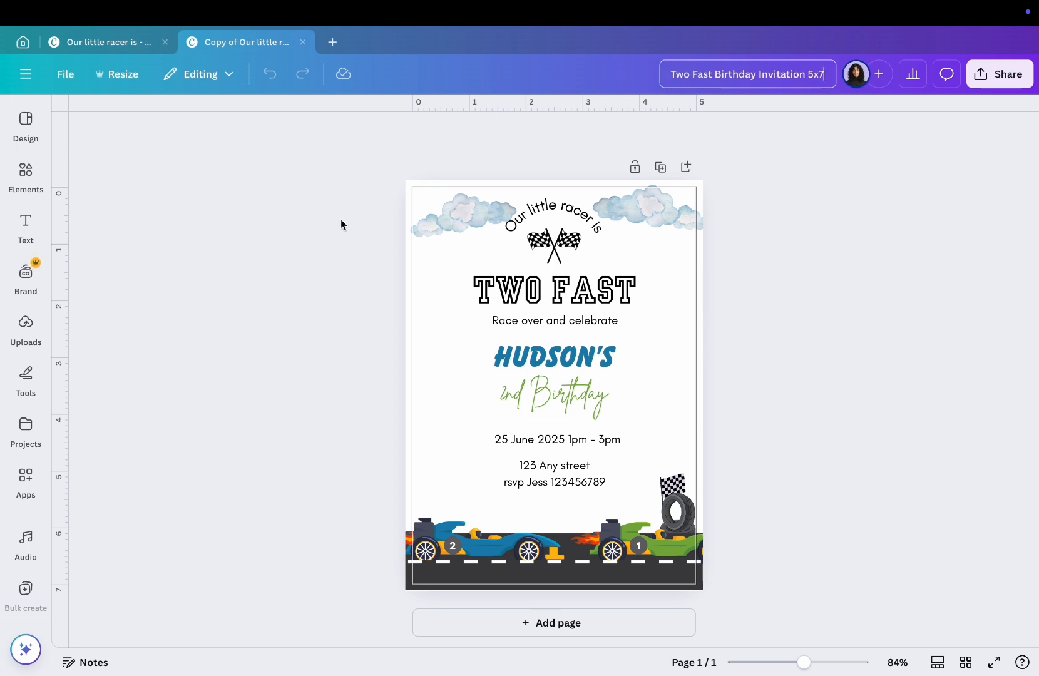
click(555, 357)
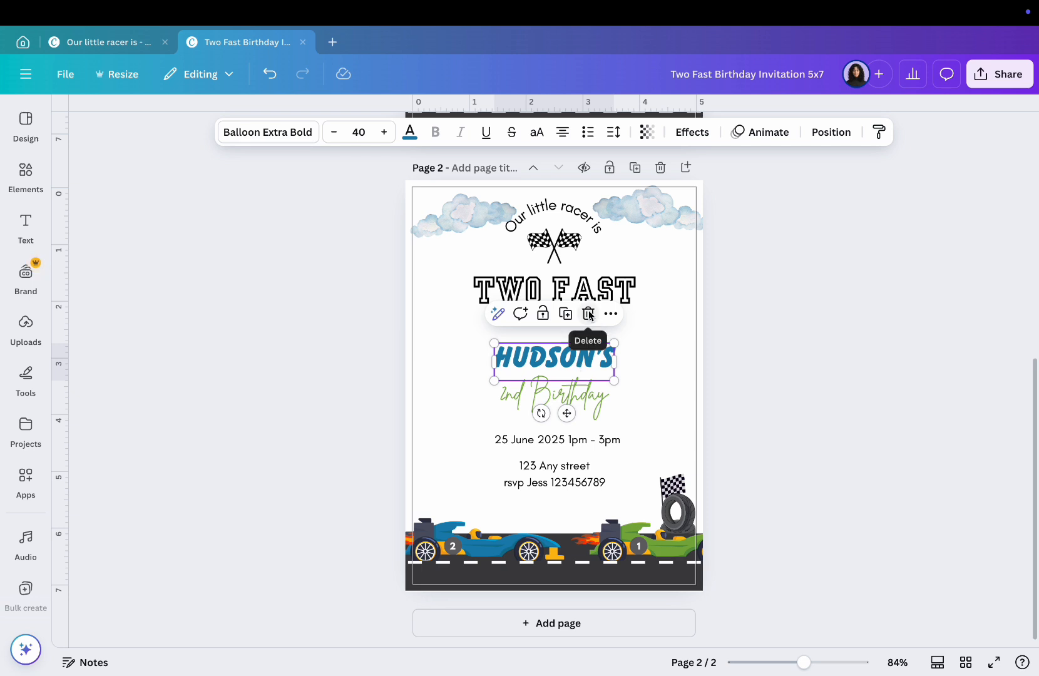
- Remove the child's name on page 2 and download page 2 as a PNG to the Desktop
click(587, 313)
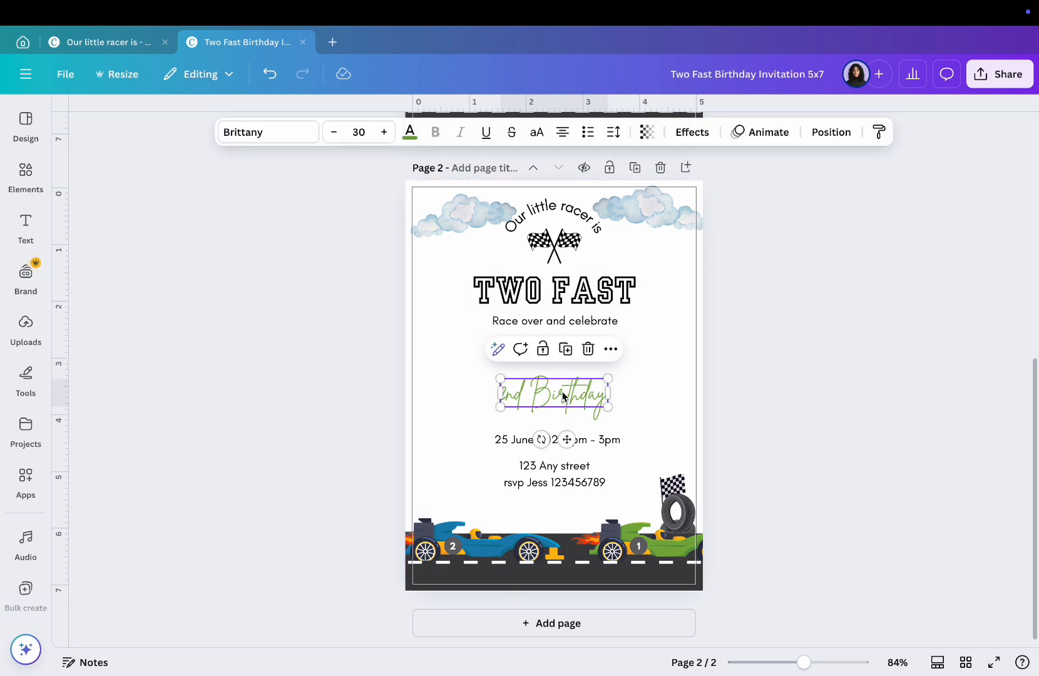
mouse_move(588, 349)
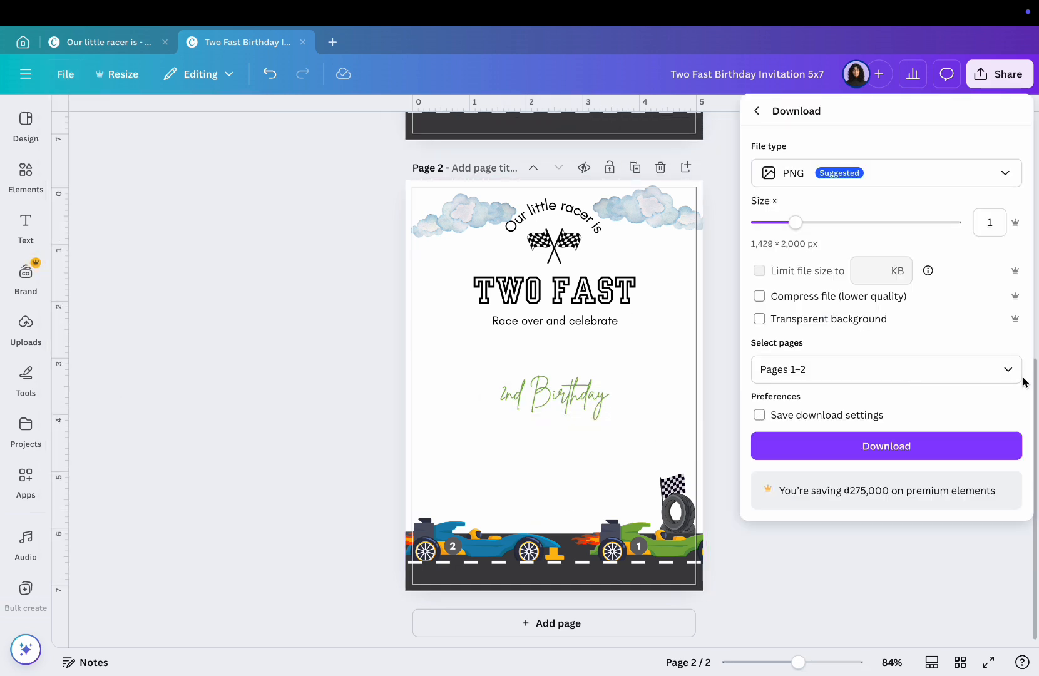
click(886, 369)
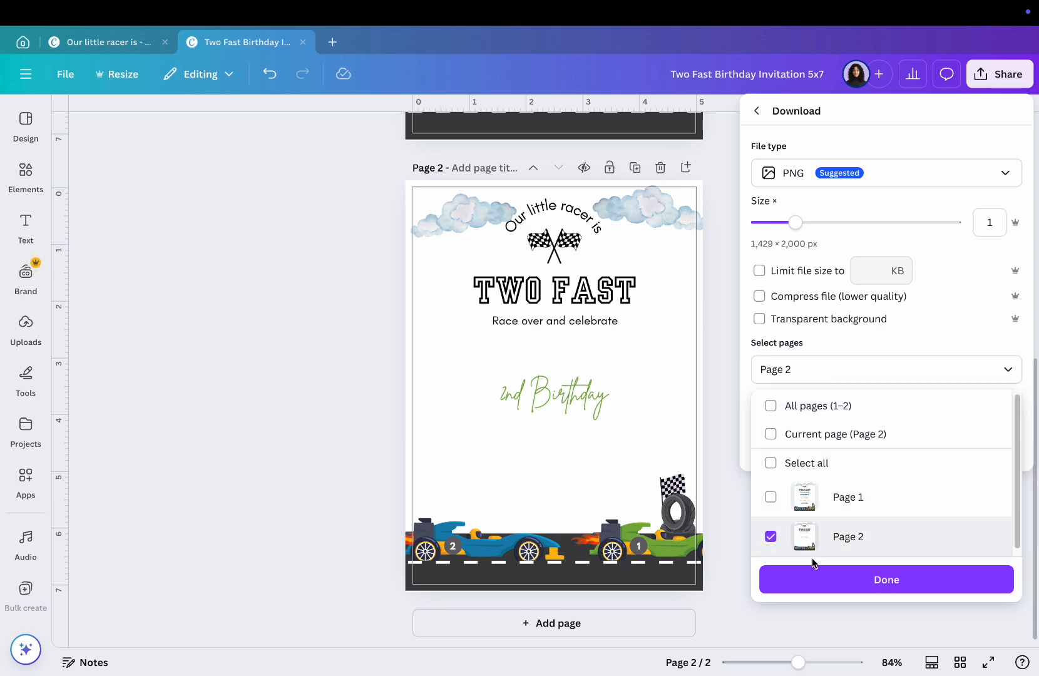
click(886, 579)
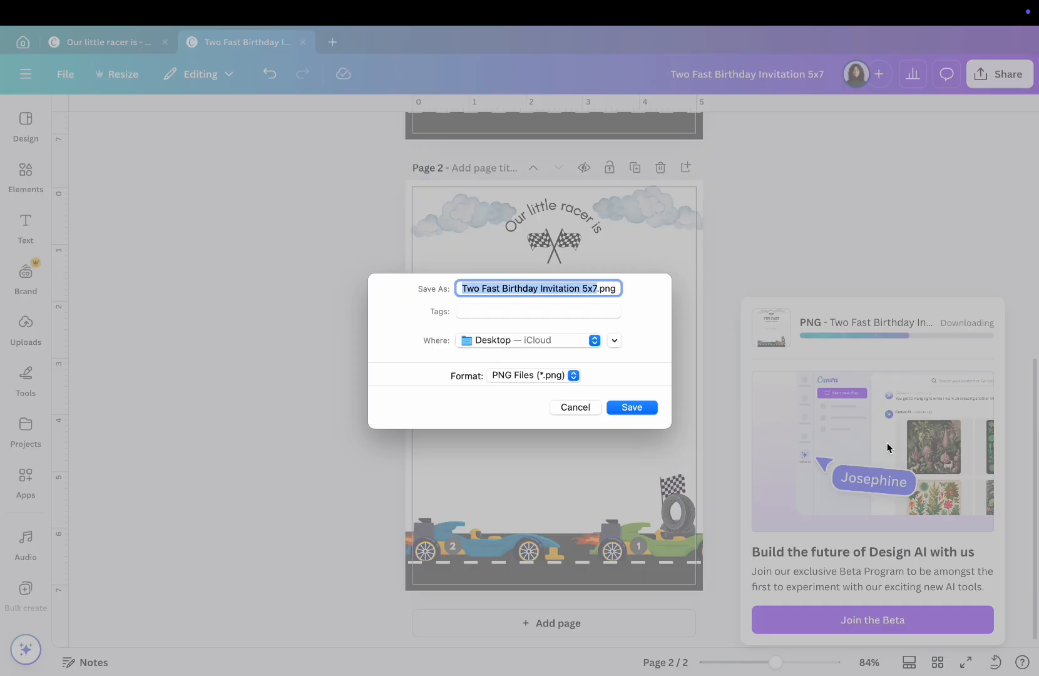
click(630, 407)
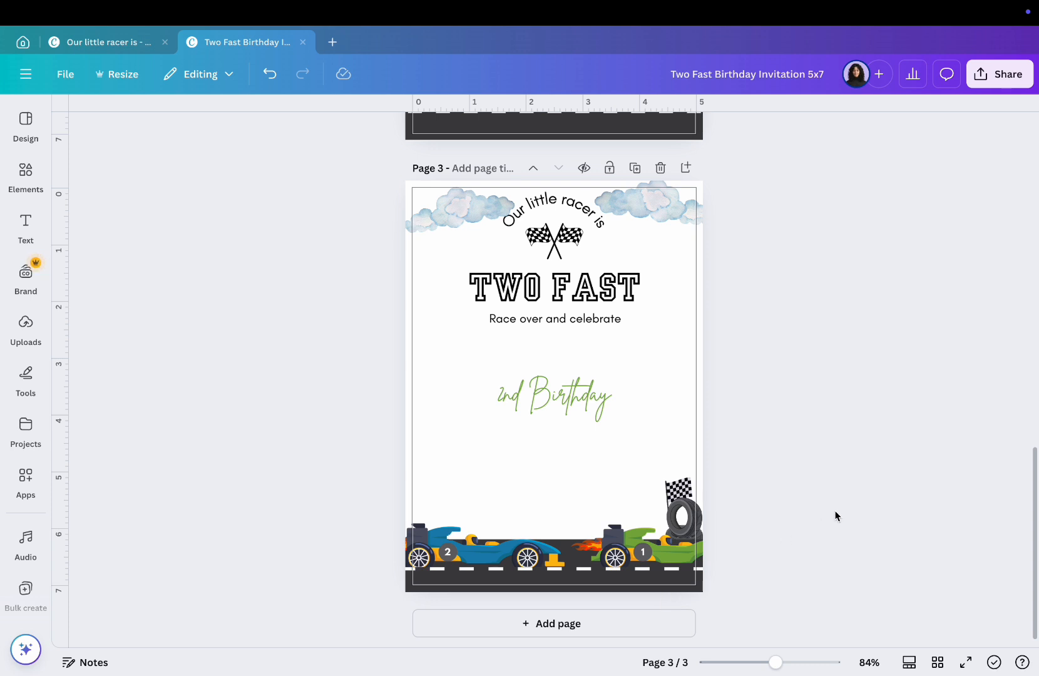
mouse_move(841, 512)
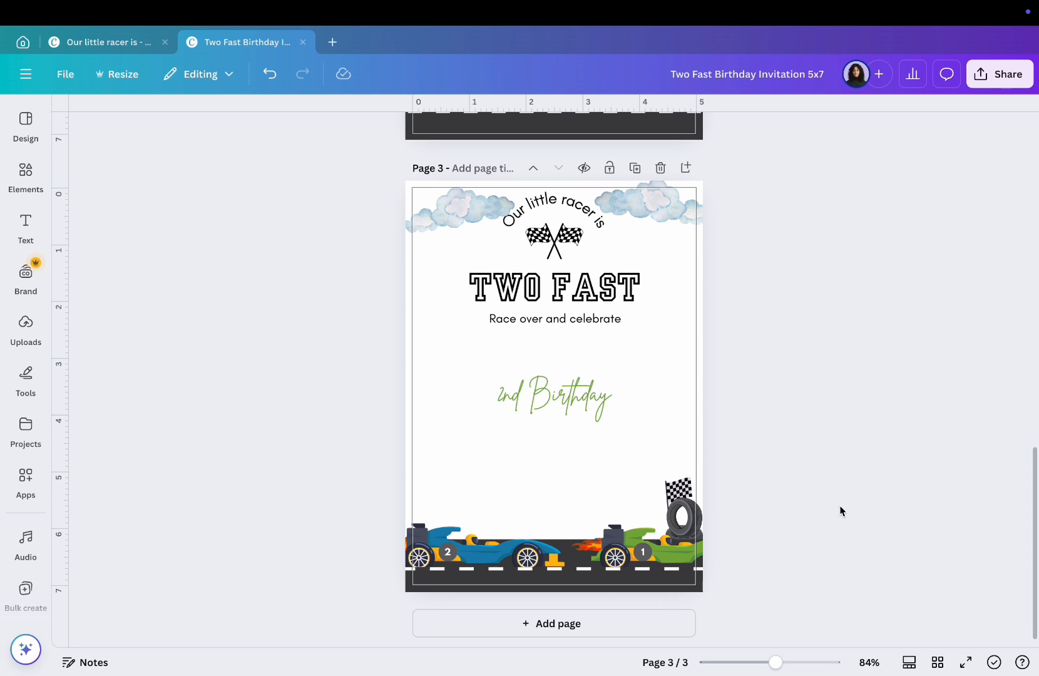
- Paste HUDSON'S, the date, address and RSVP lines back onto the blank page below 2nd Birthday
click(614, 323)
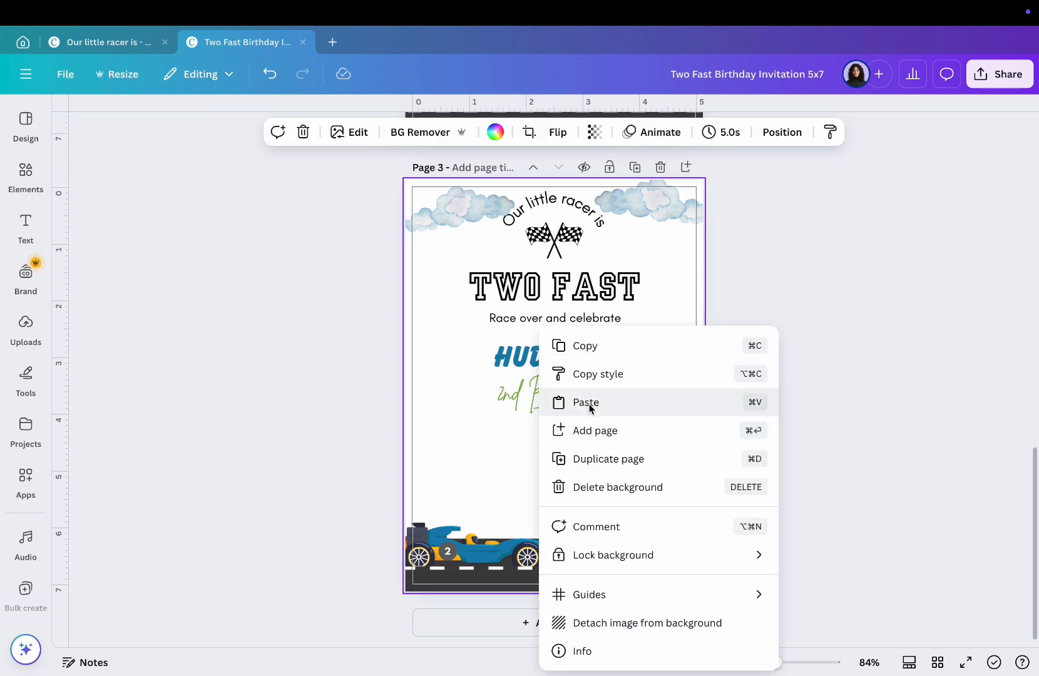
click(586, 402)
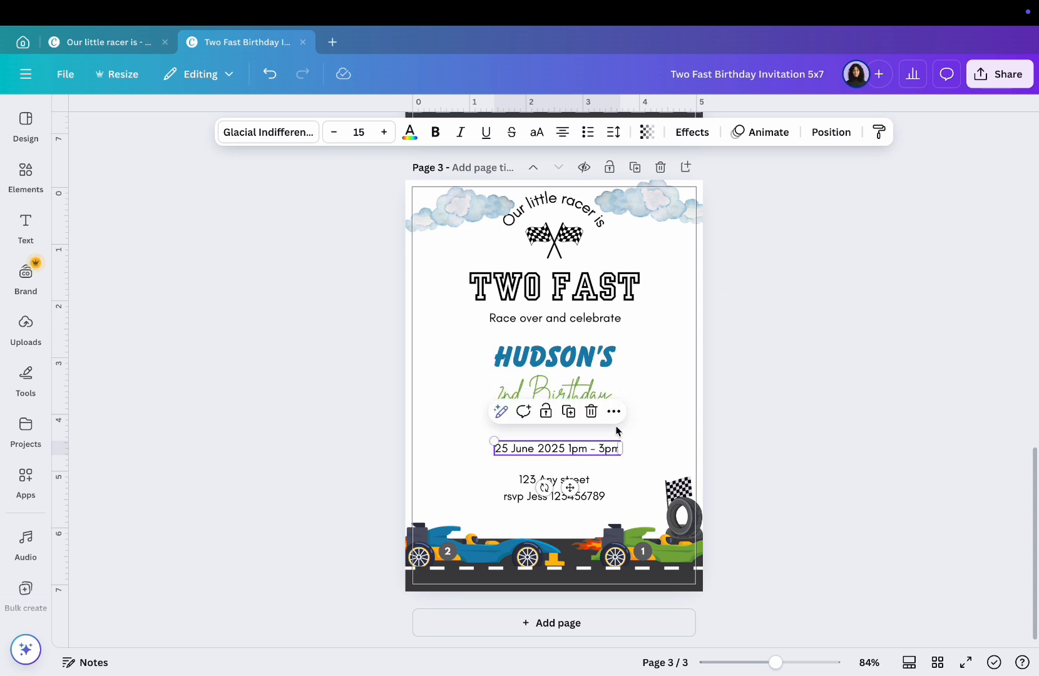
click(554, 356)
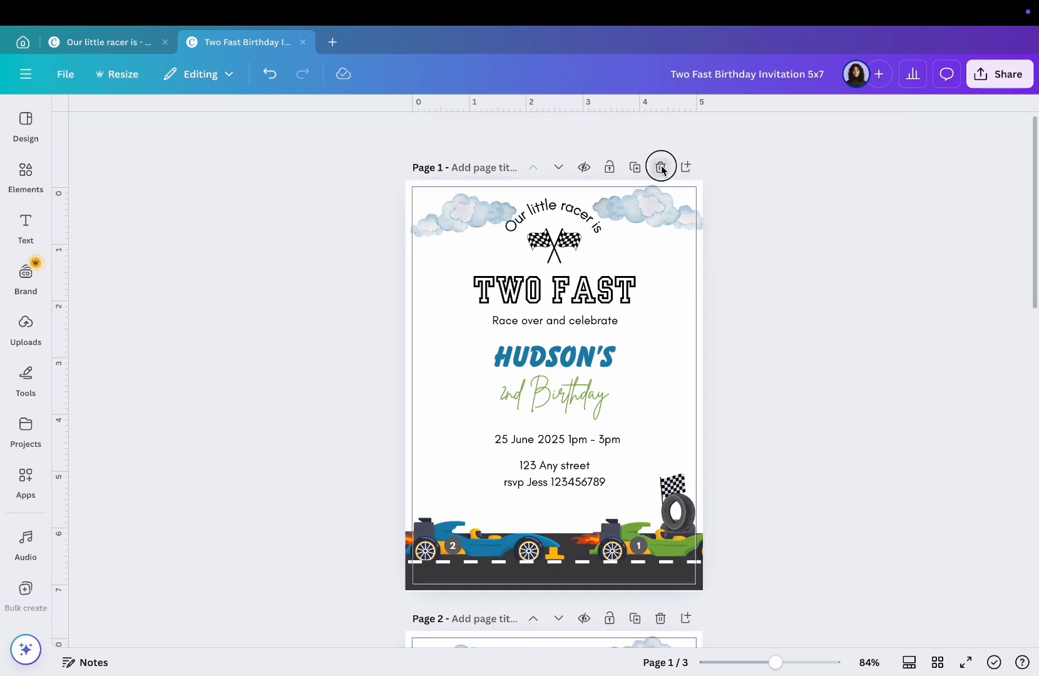
- Delete the extra page, then copy a template link to the one-page invitation
click(661, 167)
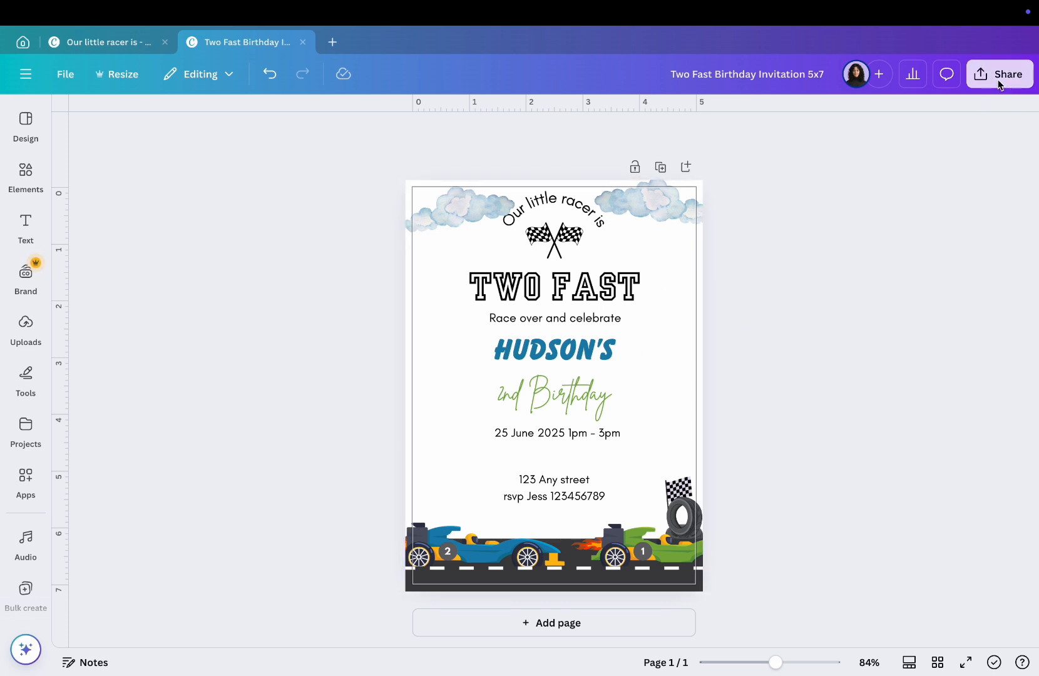
click(1000, 74)
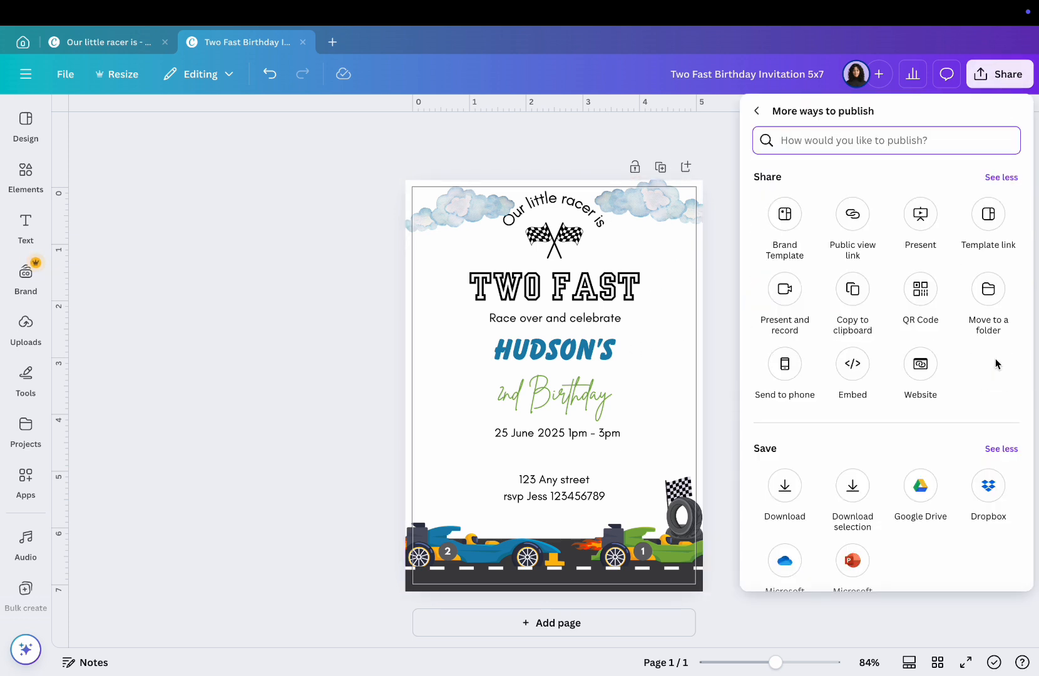
click(988, 214)
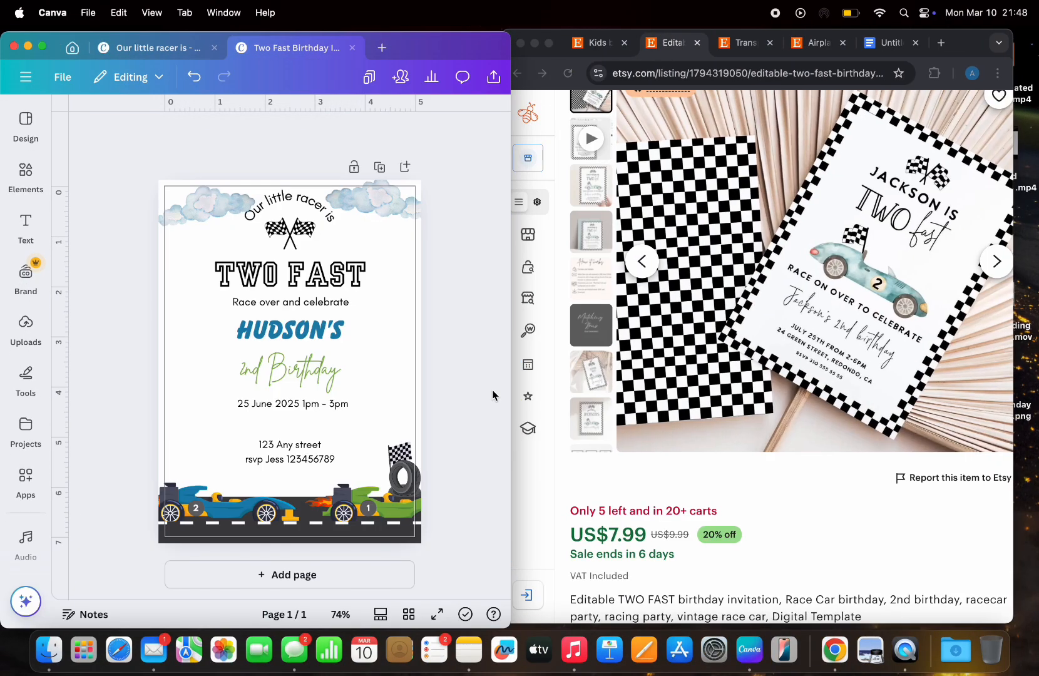
- Paste the Canva view link under the Printable heading at font size 10, then return to Canva
click(886, 42)
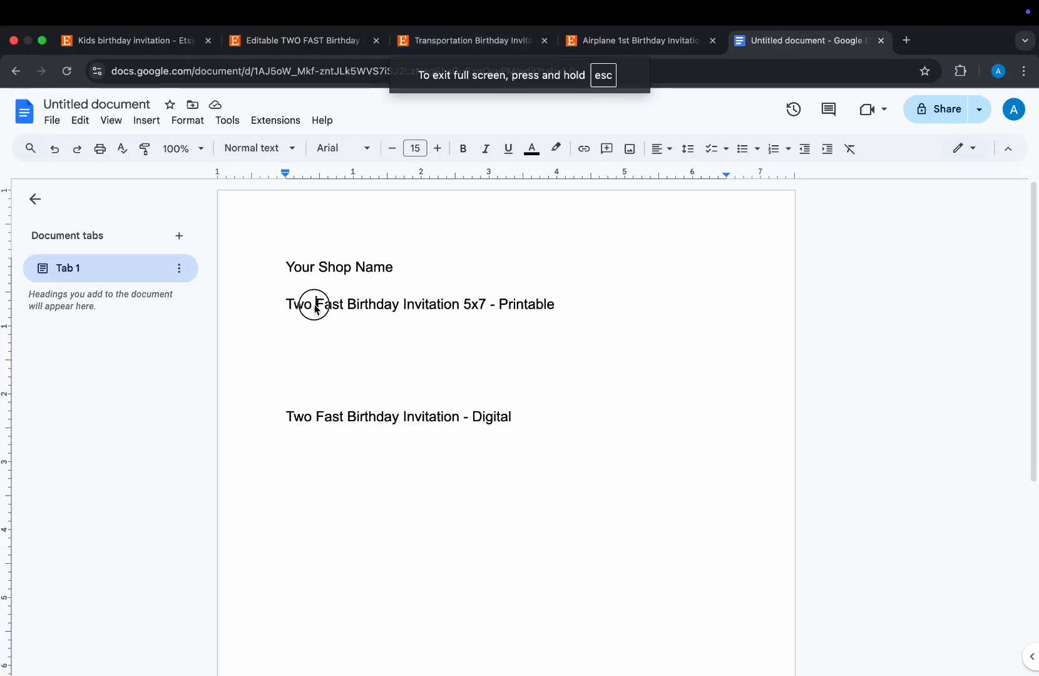
text(https://www.canva.com/design/DAGhVgooVtc/dlB6mqJ-qdPqFpUGclzjWA/view?utm_content=DAGhVgooVtc&utm_campaign=designshare&utm_medium=link&utm_source=publishsharelink&mode=preview)
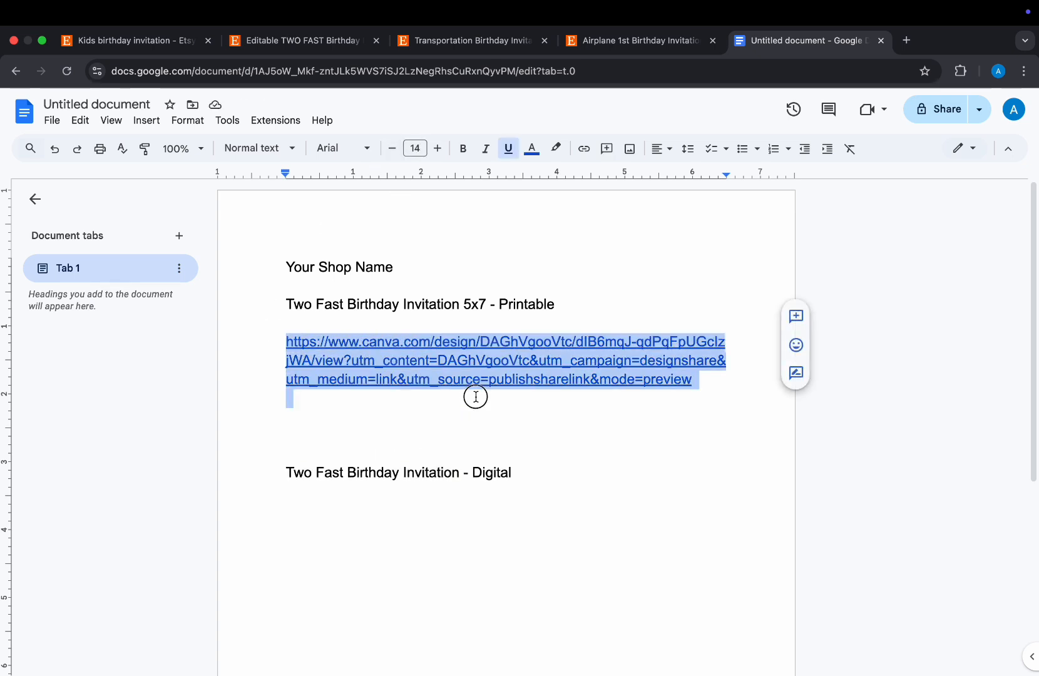
click(392, 148)
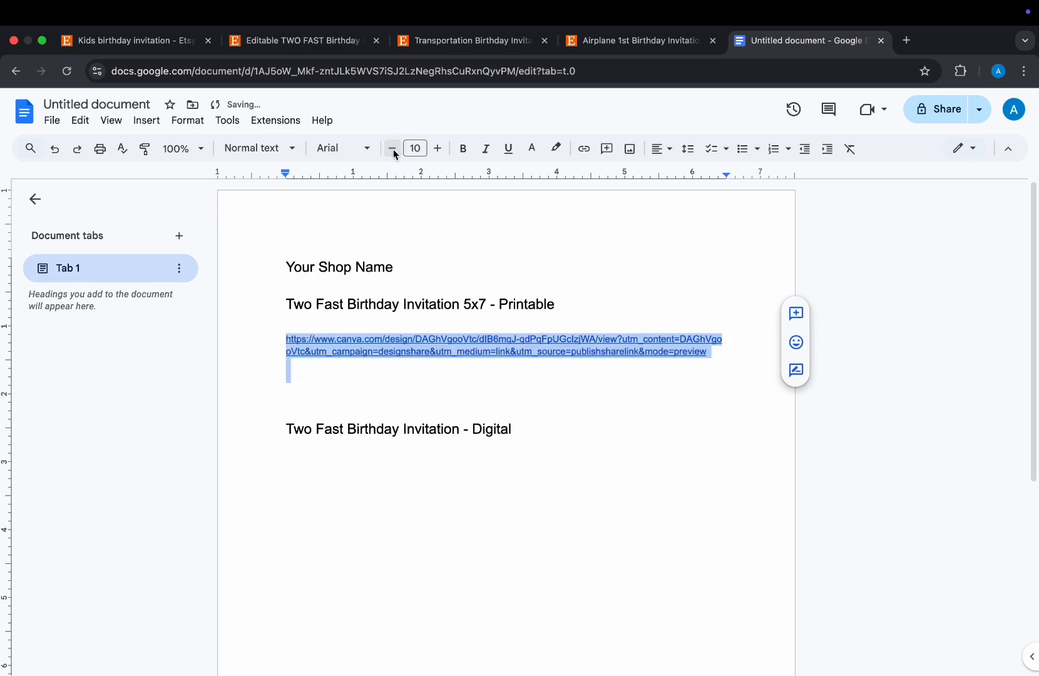
click(503, 339)
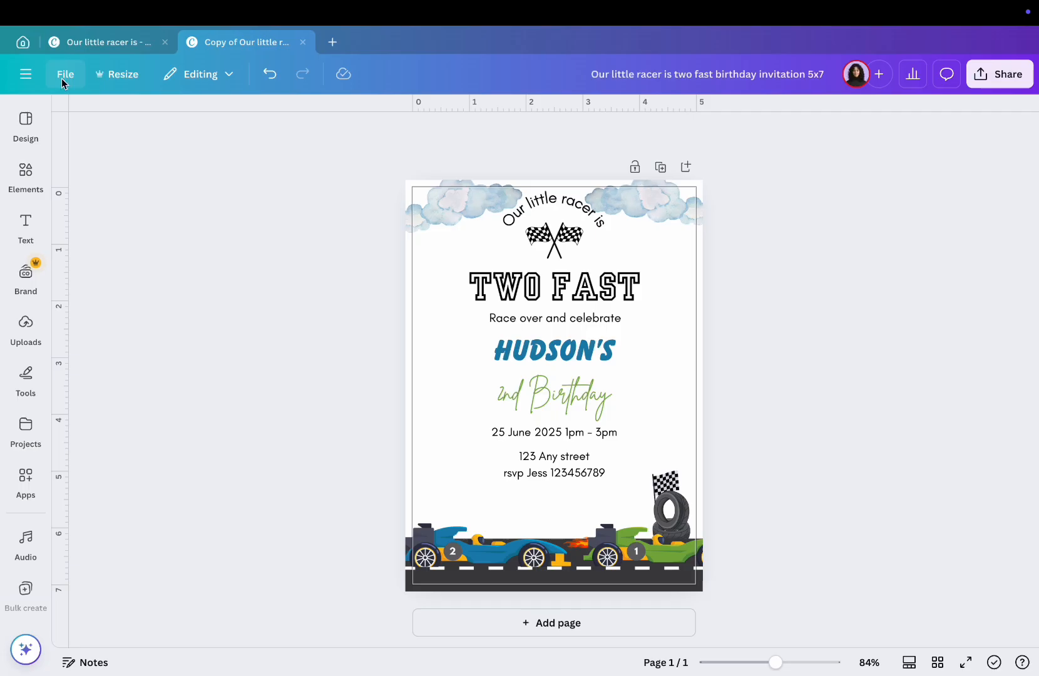
- Make a copy of the invitation and resize it to Instagram Story size
click(66, 74)
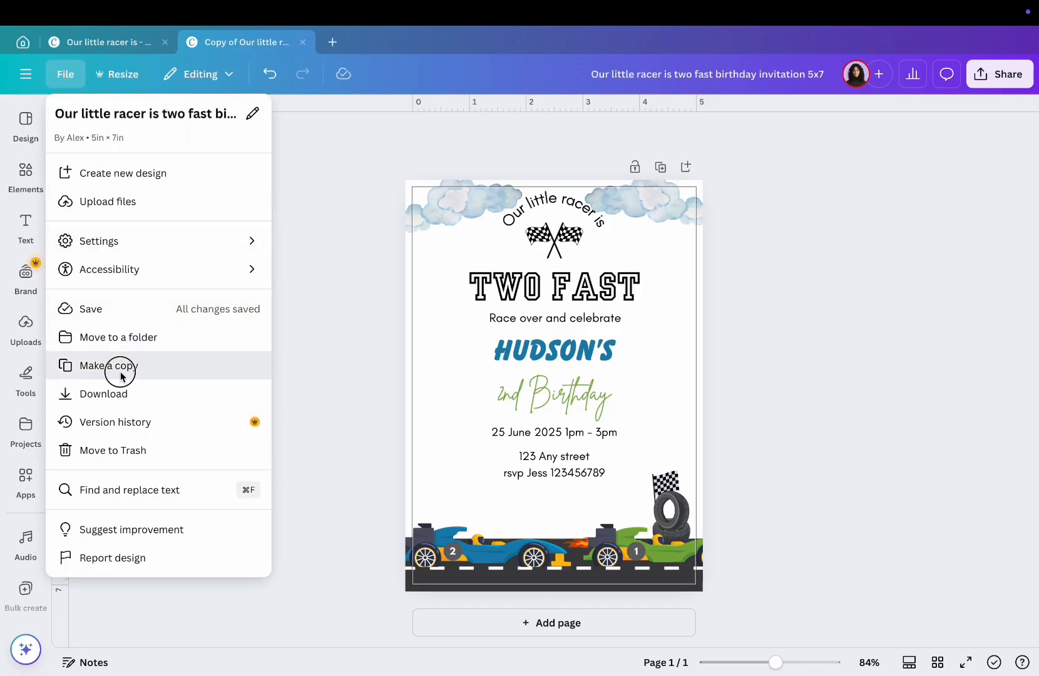
click(108, 365)
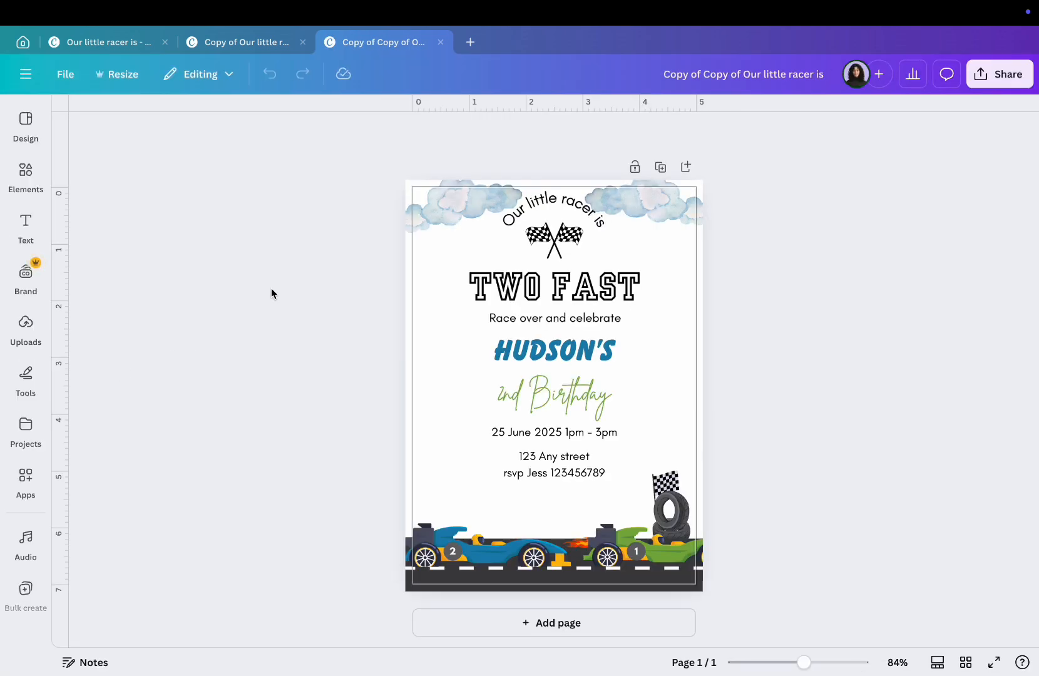
click(118, 74)
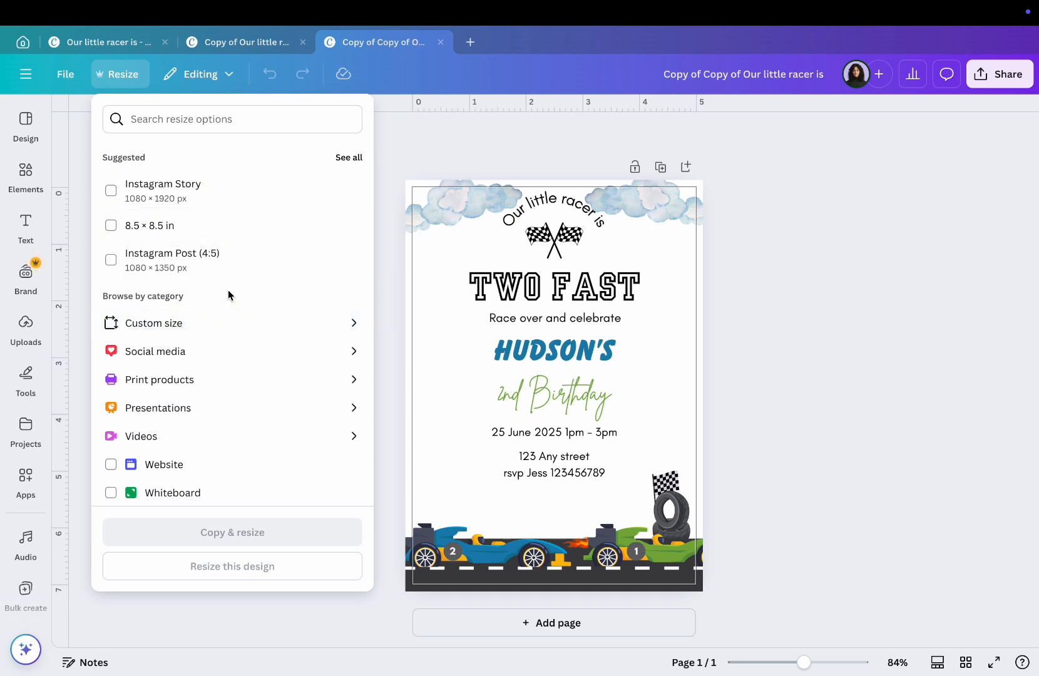
click(110, 190)
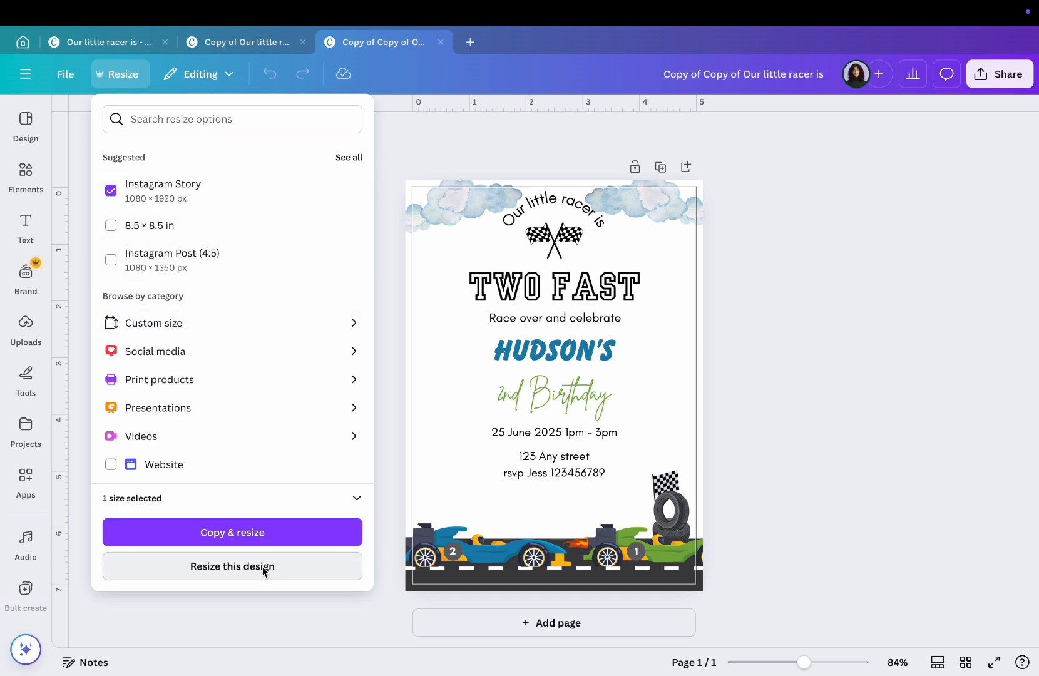
click(232, 567)
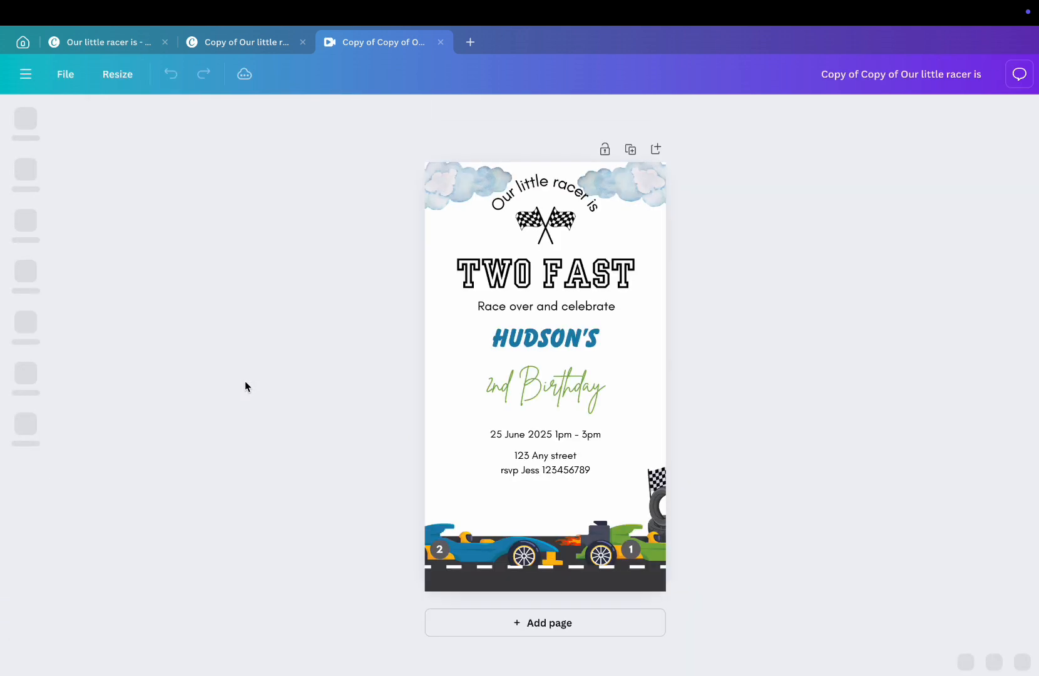
- Copy a shareable template link for the story-sized version
click(1000, 74)
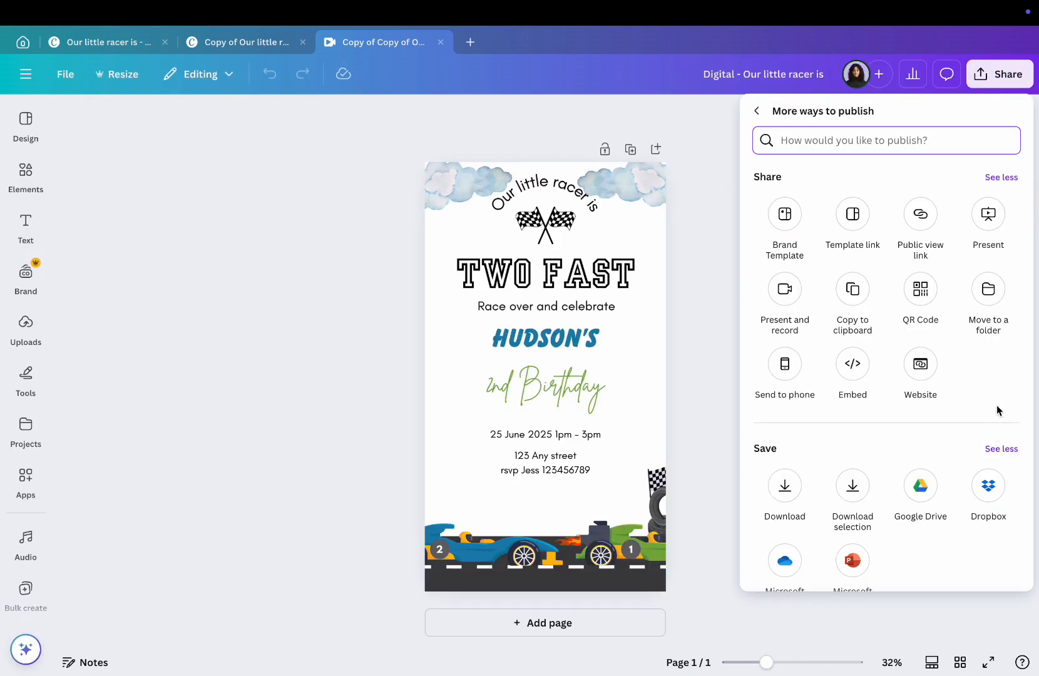
click(853, 214)
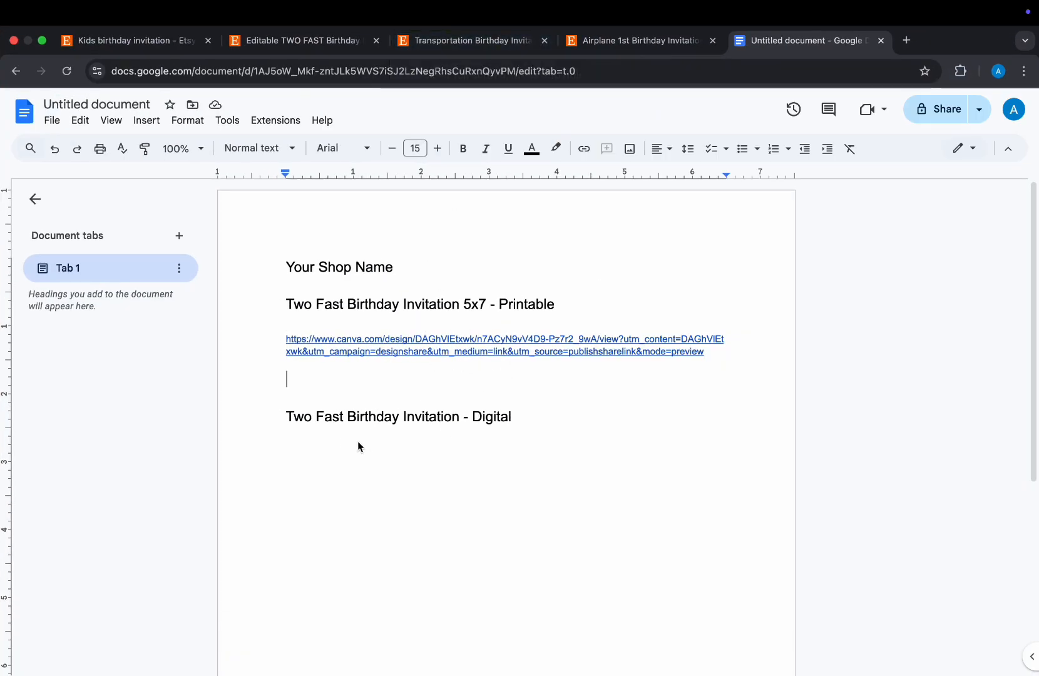
- Add a 'Download here' line under the Digital heading linked to the story invitation
text(D)
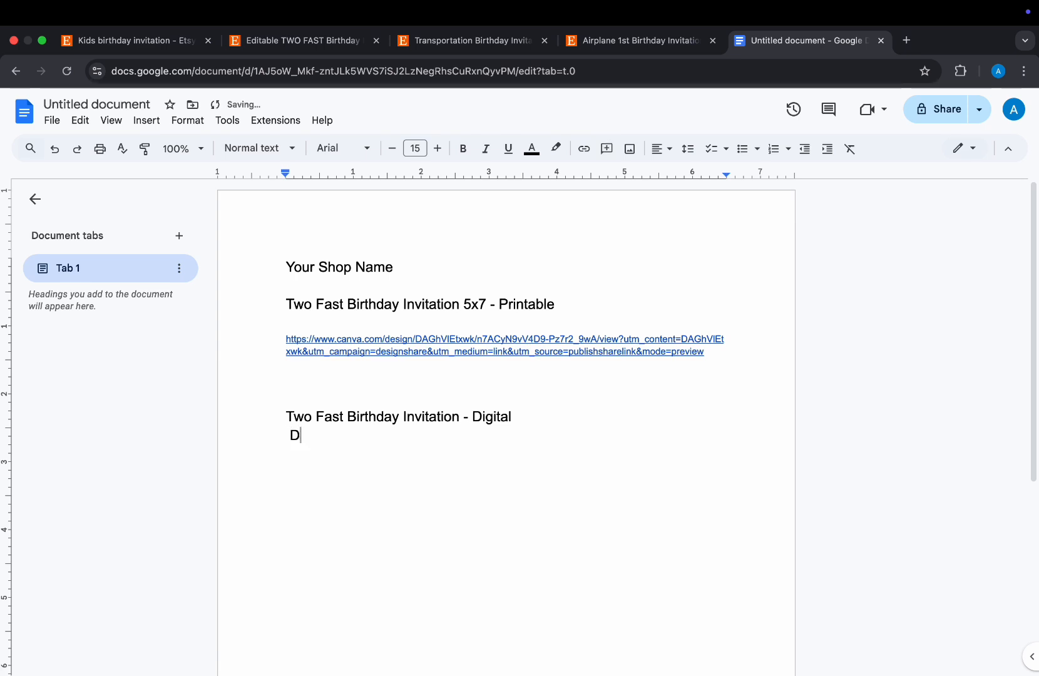
text(ownload here)
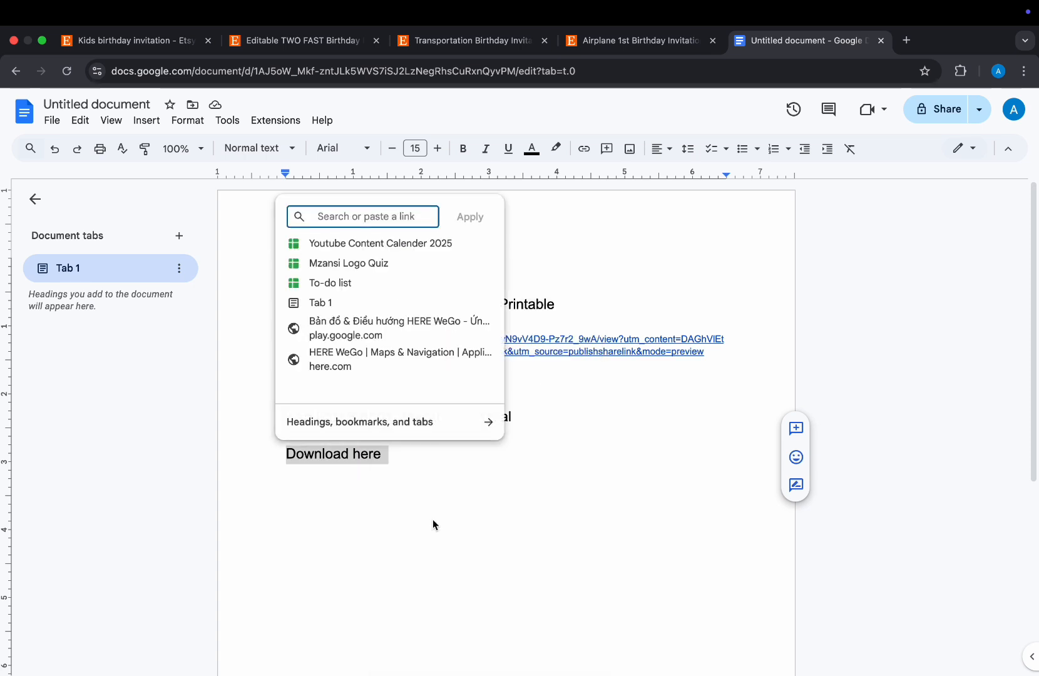
right_click(373, 309)
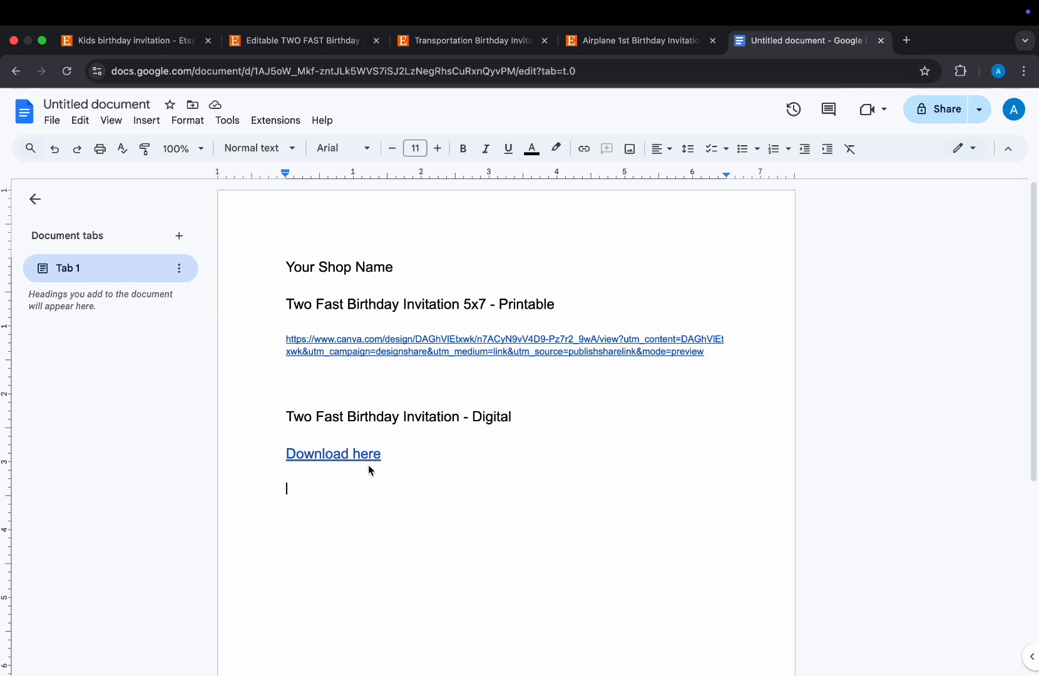
- Rename the doc 'Two Fast Birthday Invitation' and bring up the download formats
click(52, 120)
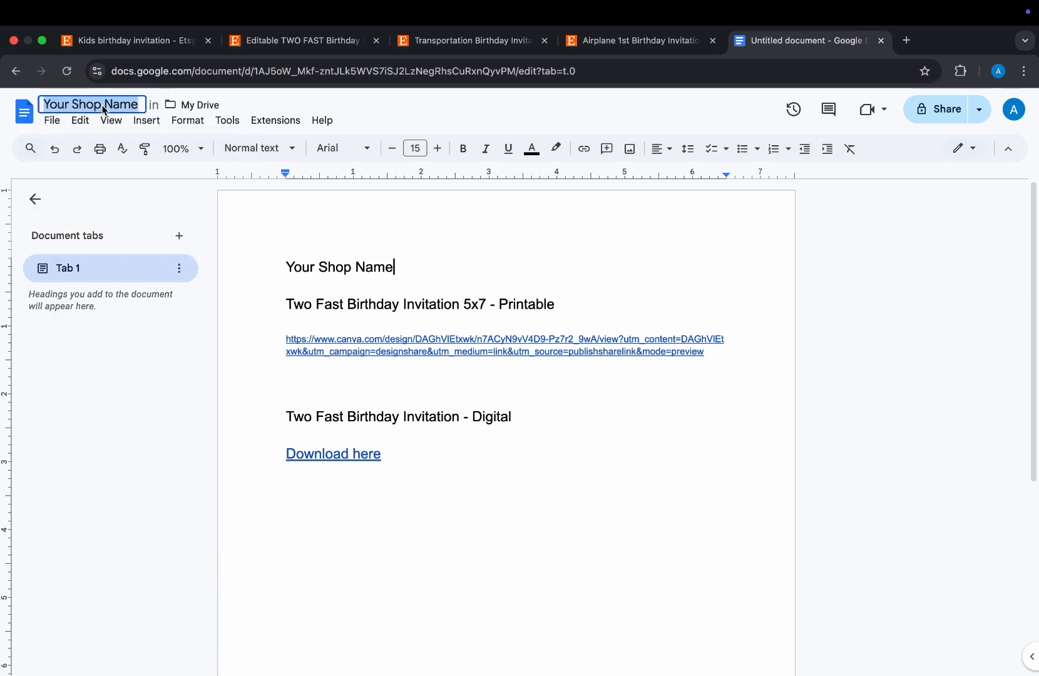
text(Two Fast Birthday)
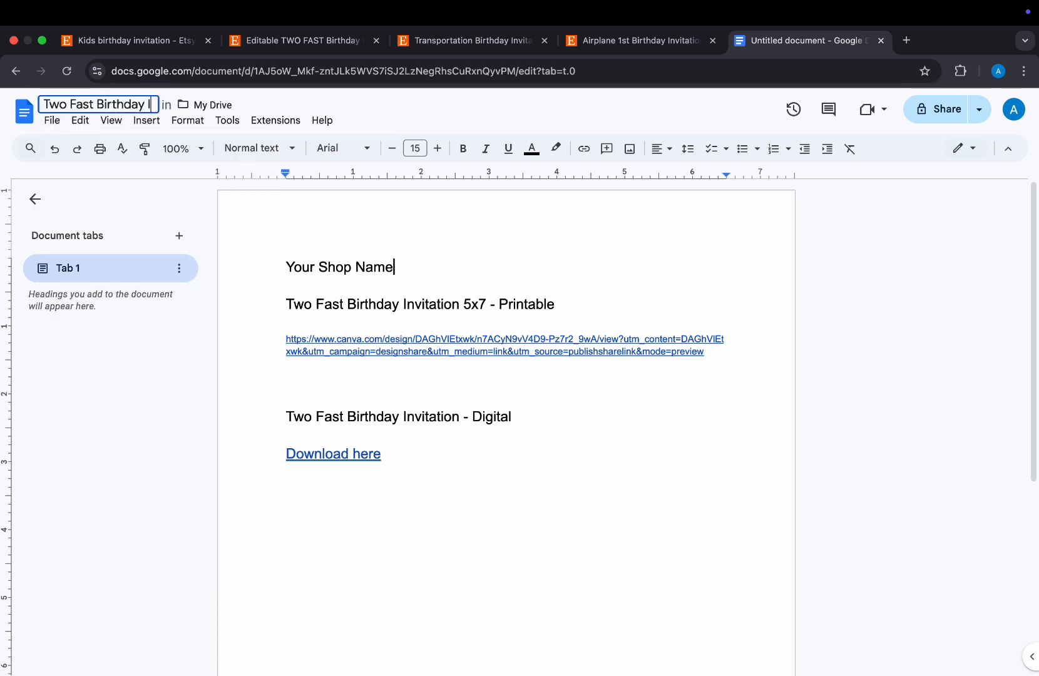
text(Invitation)
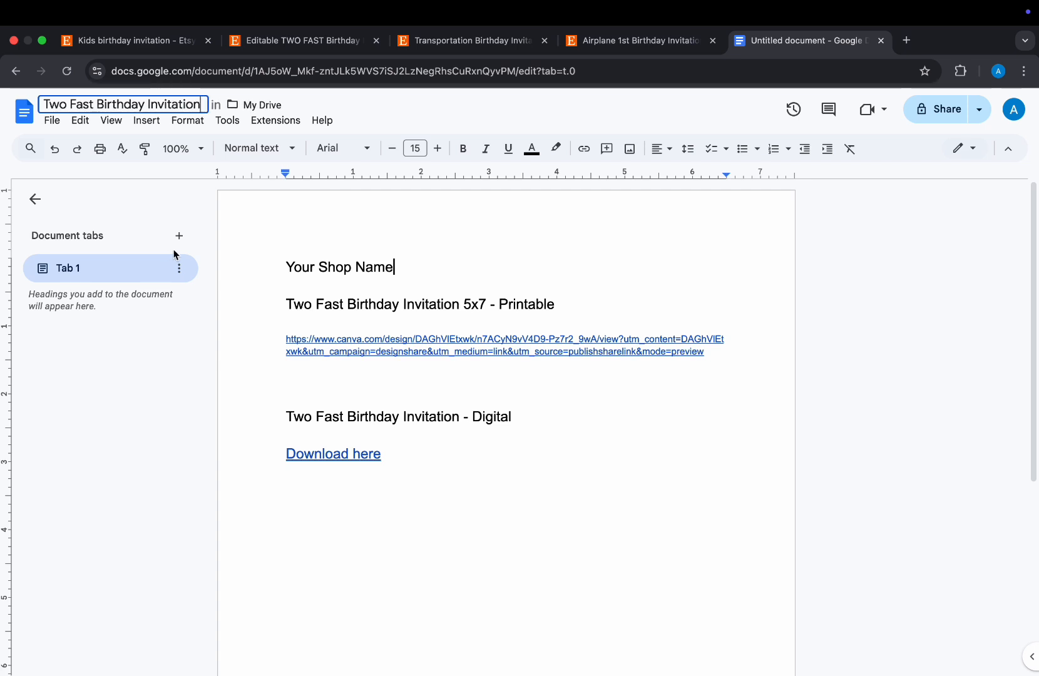
click(52, 120)
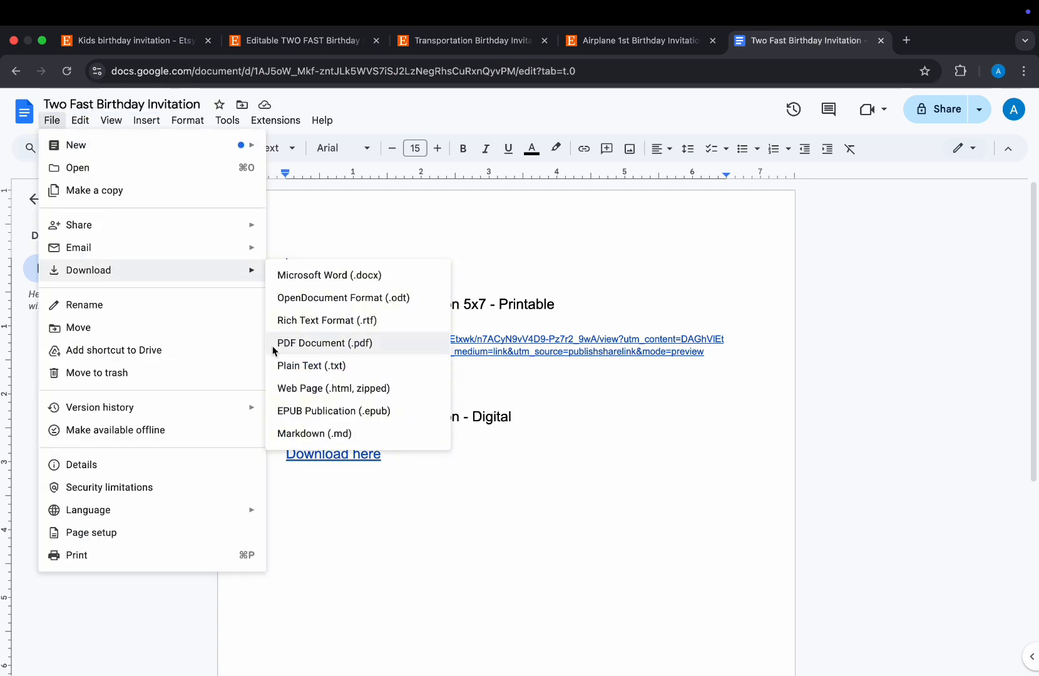